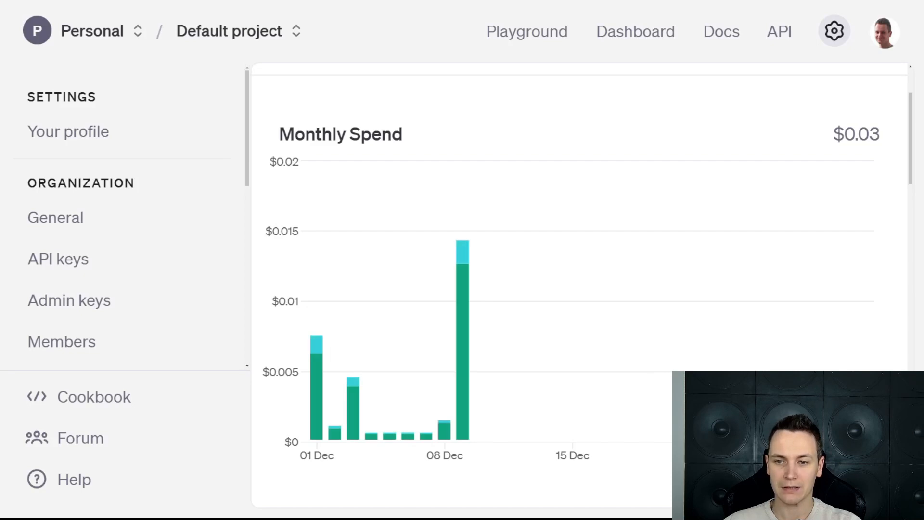
pyautogui.moveTo(347, 389)
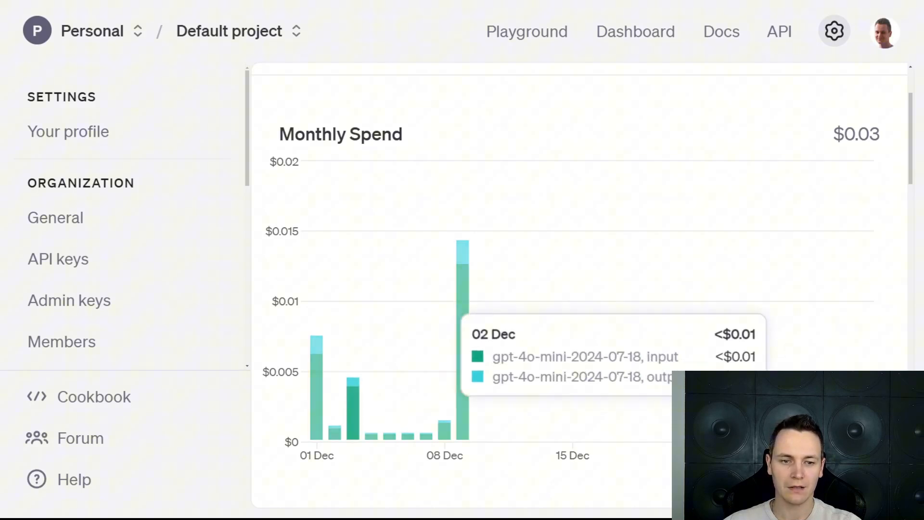
pyautogui.moveTo(413, 437)
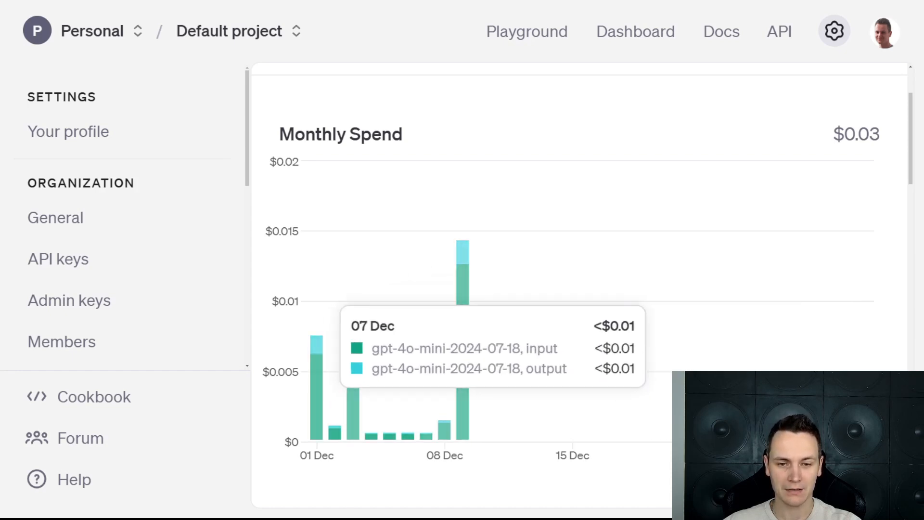
pyautogui.moveTo(464, 266)
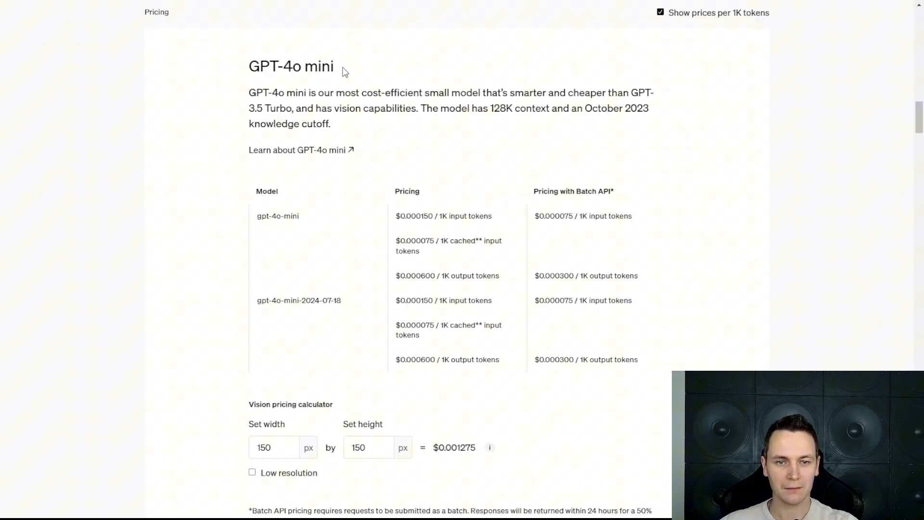
pyautogui.moveTo(429, 85)
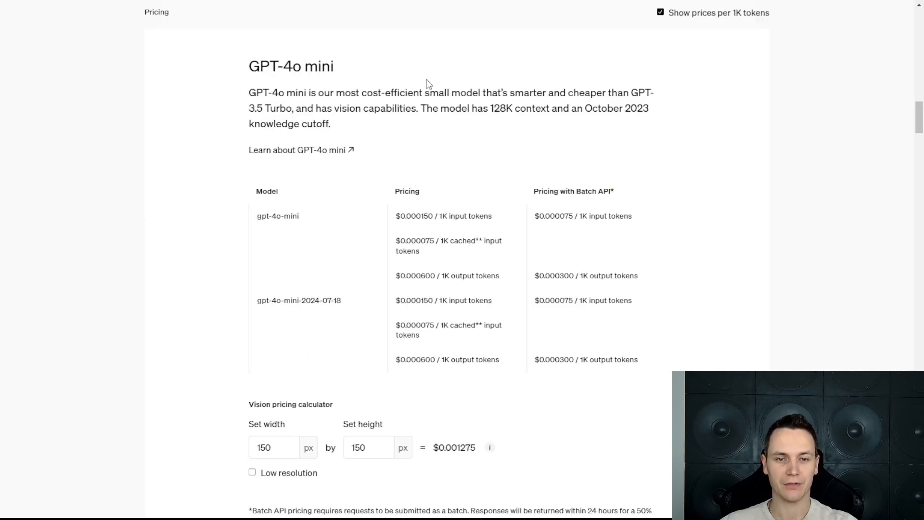
pyautogui.moveTo(390, 89)
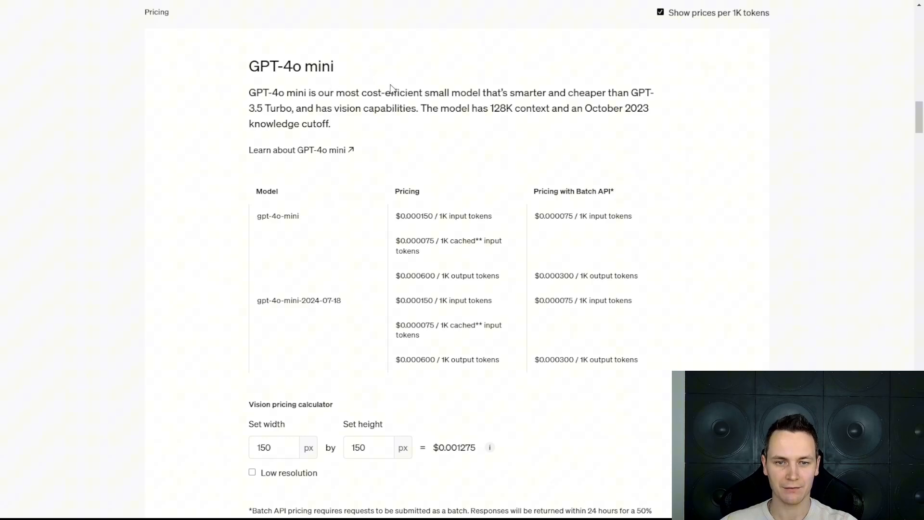
pyautogui.moveTo(702, 238)
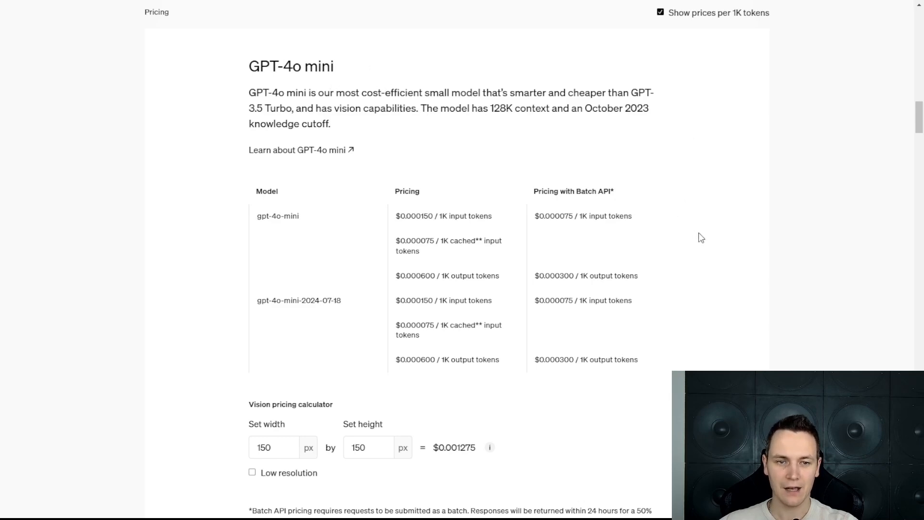
# Scroll the OpenAI pricing page to compare GPT-4o mini and GPT-4o token prices.
pyautogui.scroll(3)
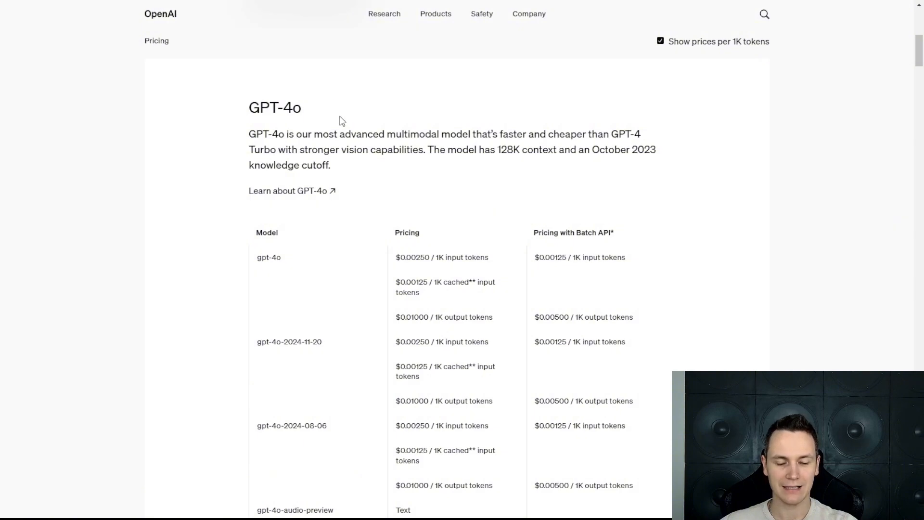
pyautogui.moveTo(608, 177)
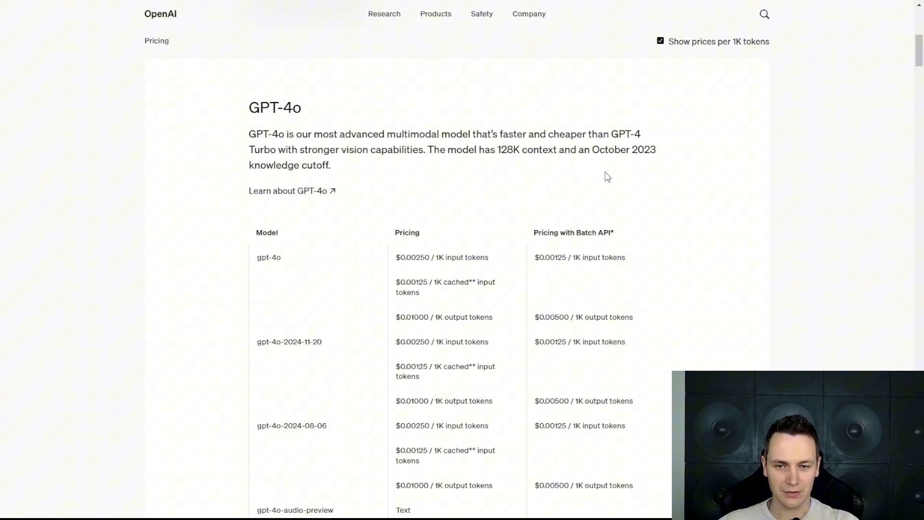
pyautogui.moveTo(694, 166)
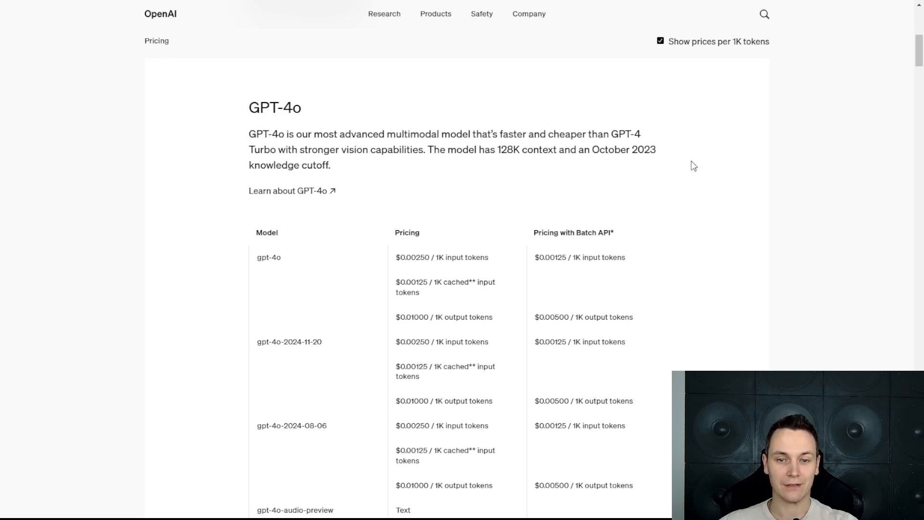
pyautogui.moveTo(699, 182)
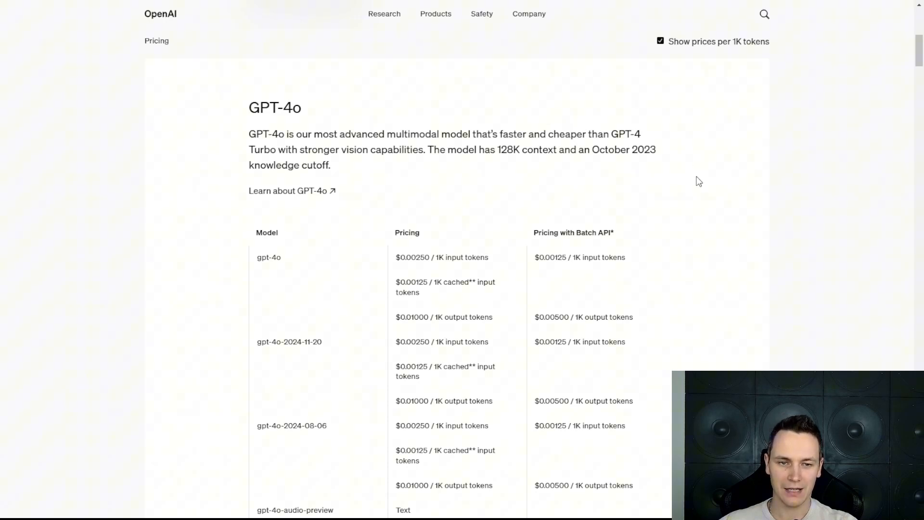
pyautogui.moveTo(617, 184)
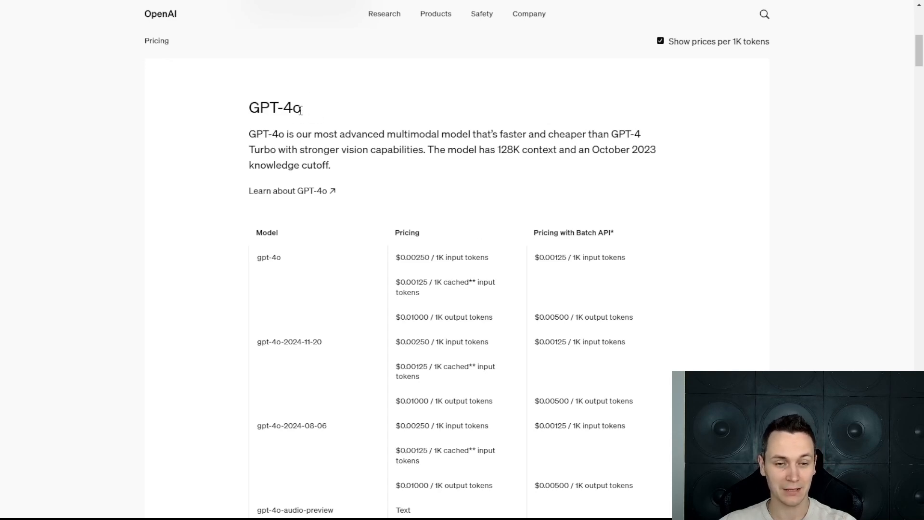
pyautogui.moveTo(316, 111)
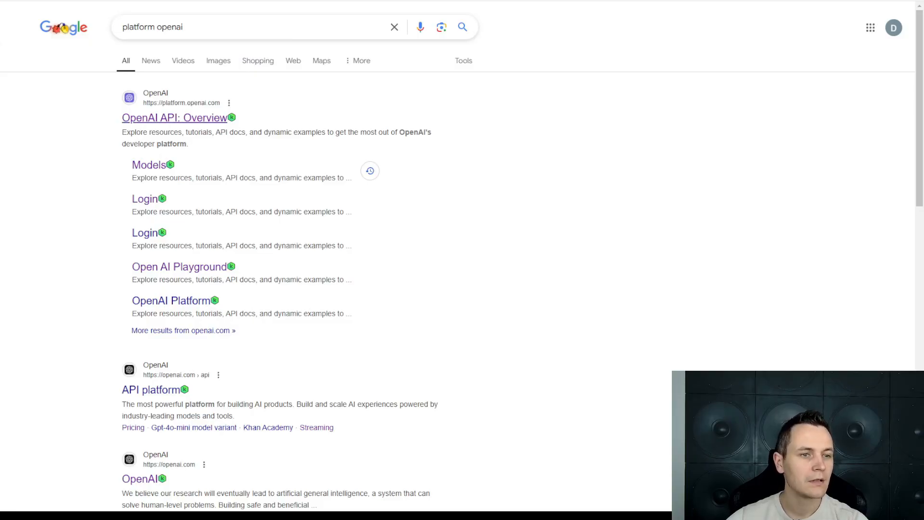
# Reach the organization's API keys page on the OpenAI Platform.
pyautogui.click(175, 118)
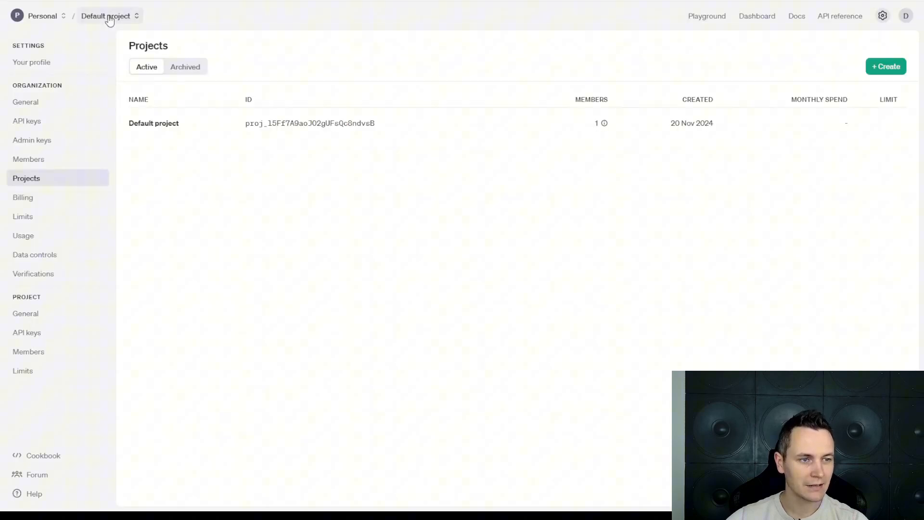
pyautogui.click(109, 17)
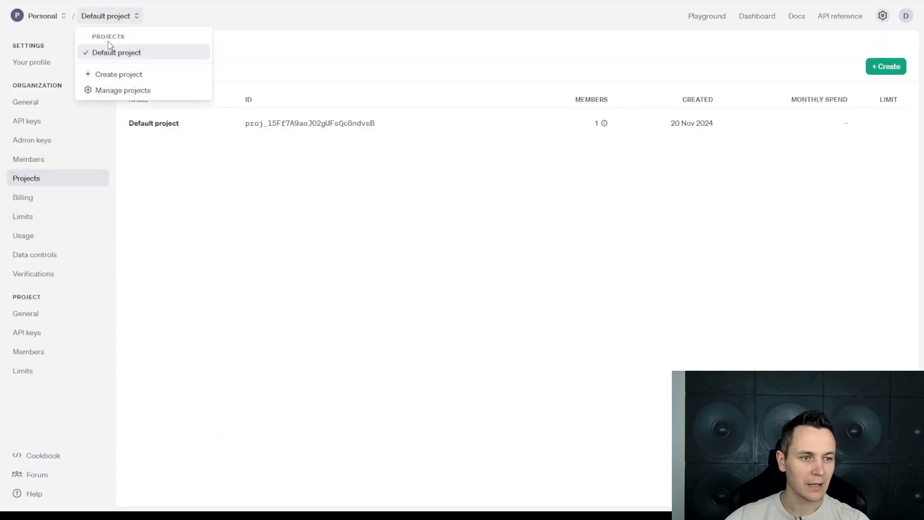
pyautogui.click(119, 74)
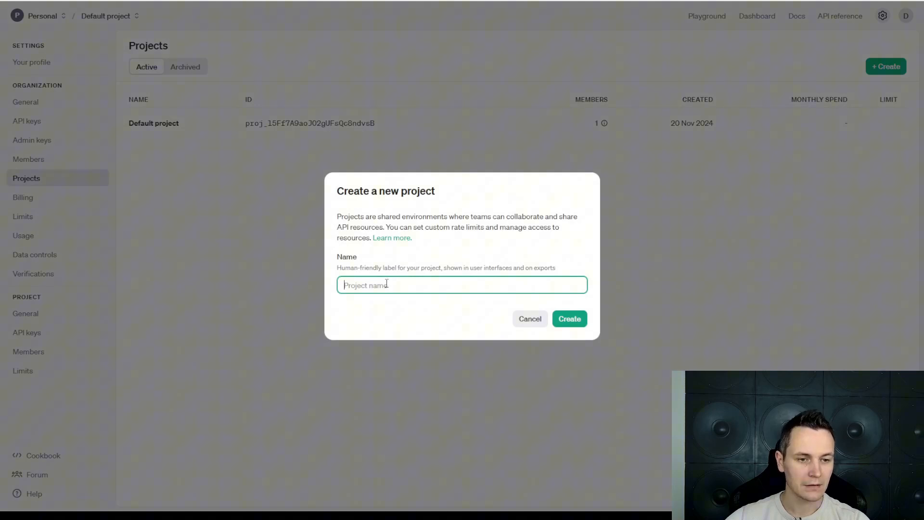
pyautogui.click(530, 319)
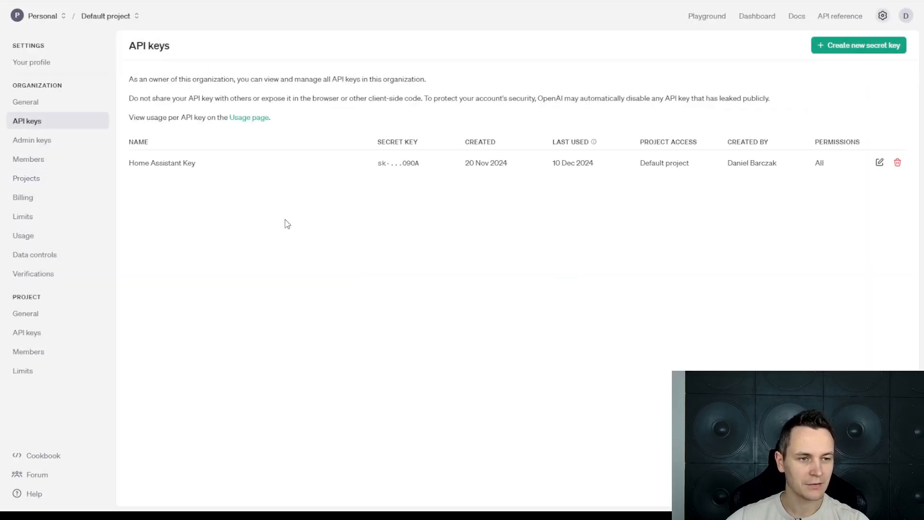
# Create a secret key named test for the Default project and copy it.
pyautogui.click(858, 46)
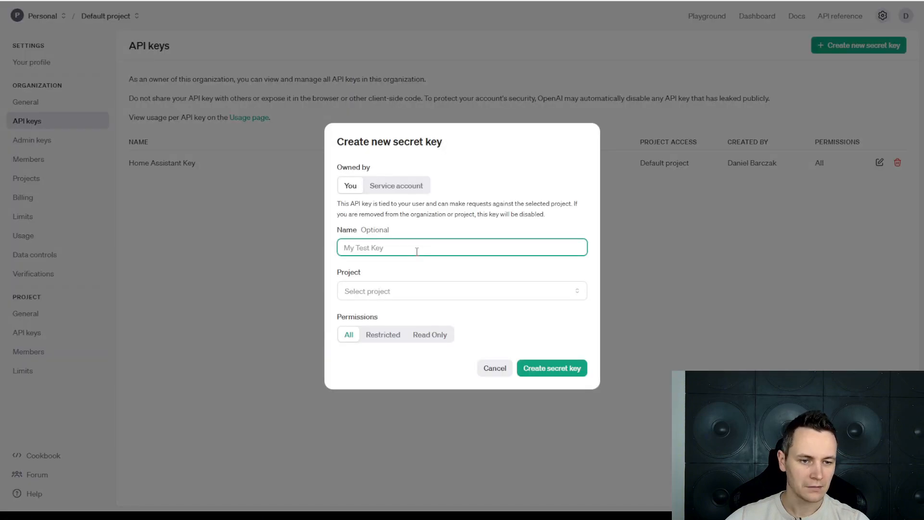
pyautogui.click(461, 291)
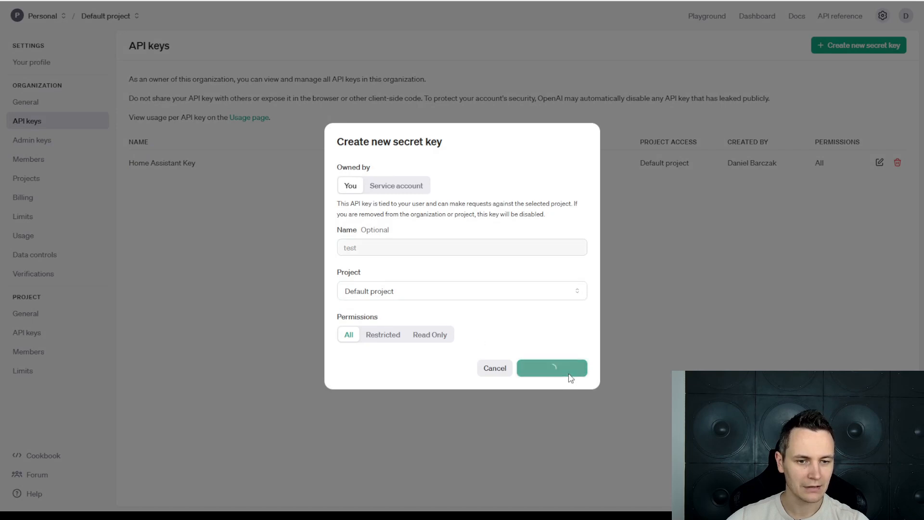
pyautogui.click(551, 368)
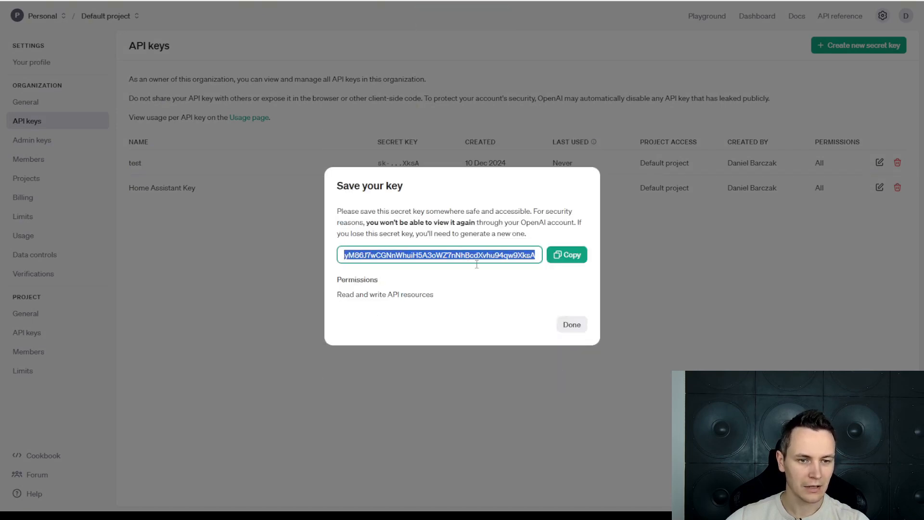
pyautogui.click(566, 254)
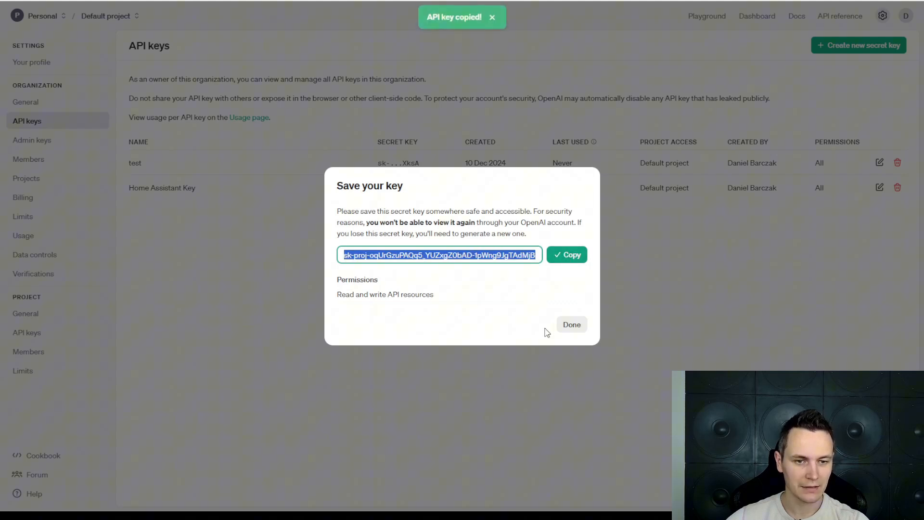
pyautogui.click(571, 324)
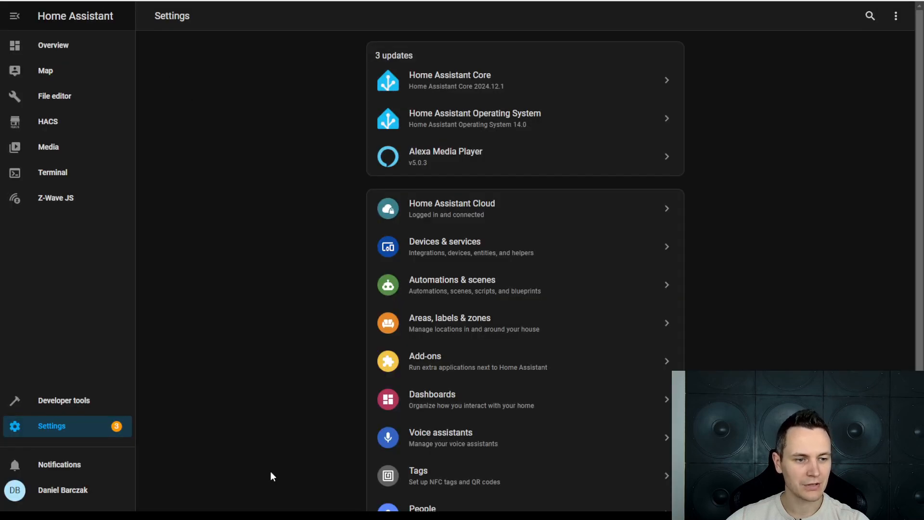
pyautogui.moveTo(388, 248)
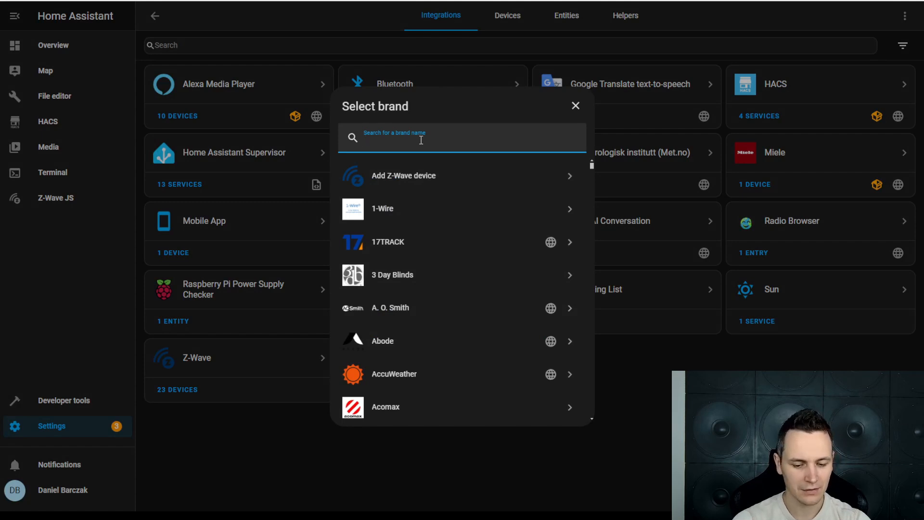
# Add the OpenAI Conversation integration with the new API key, device assigned to Office.
pyautogui.write('OpenA')
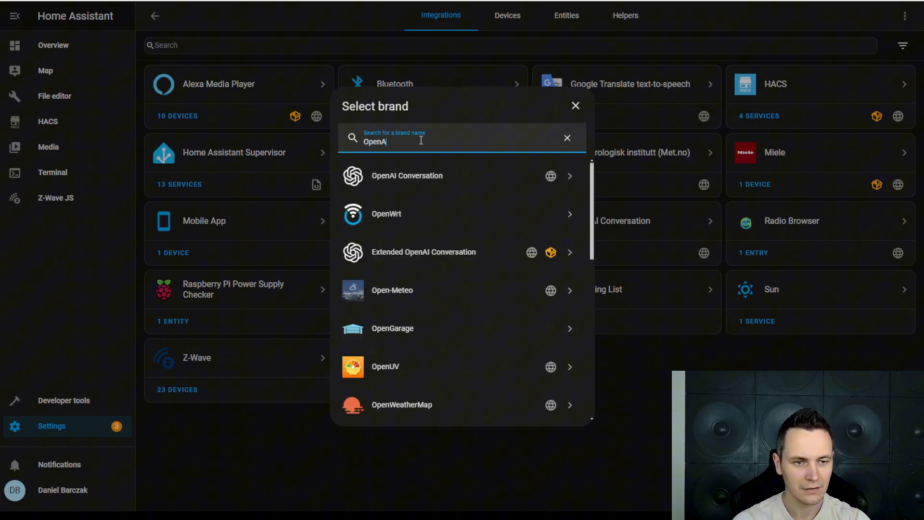
pyautogui.click(406, 176)
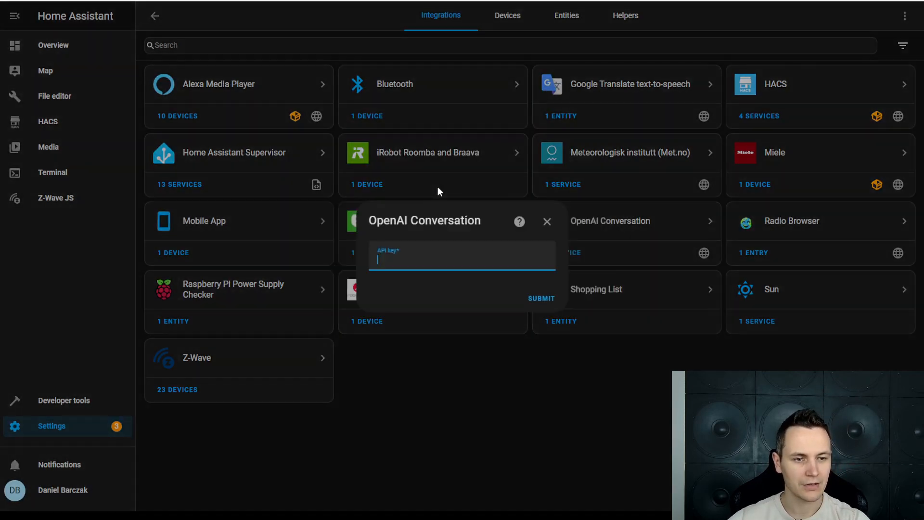
pyautogui.click(541, 297)
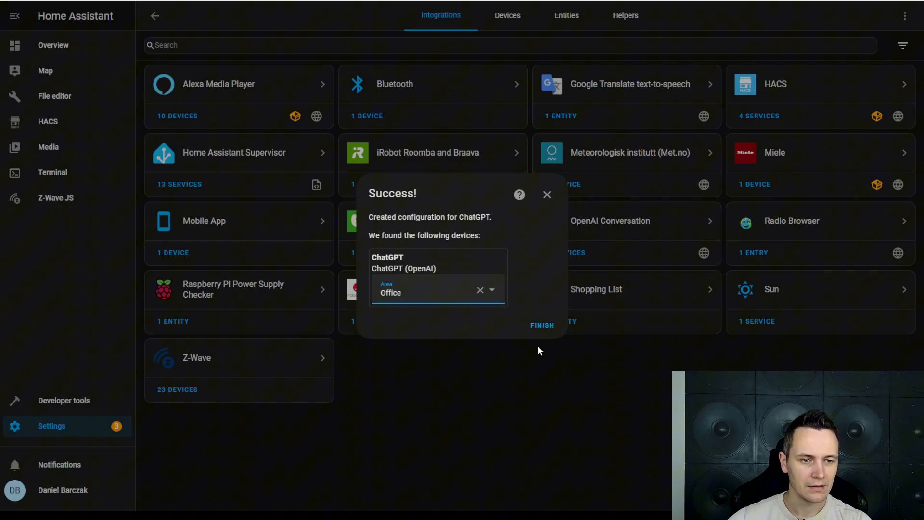
pyautogui.click(541, 325)
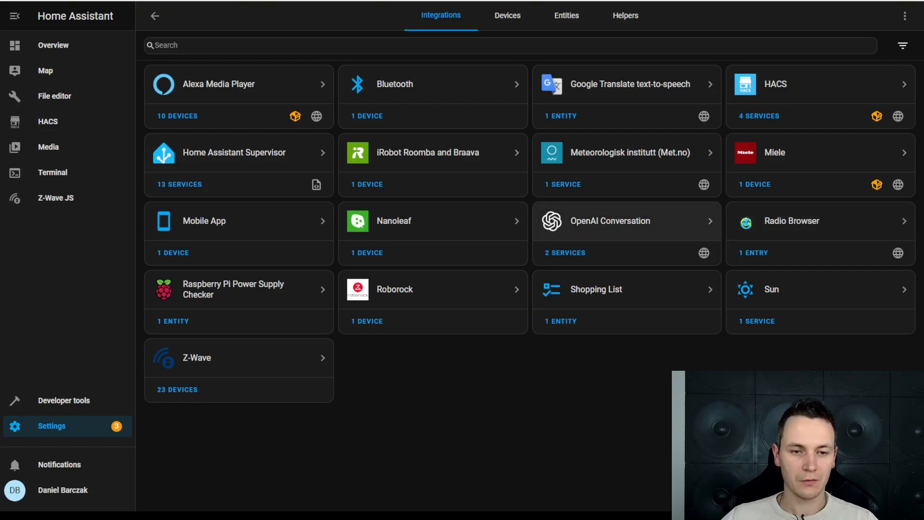
# Review the service options (gpt-4o-mini model, 150 max tokens) and close them unchanged.
pyautogui.click(611, 221)
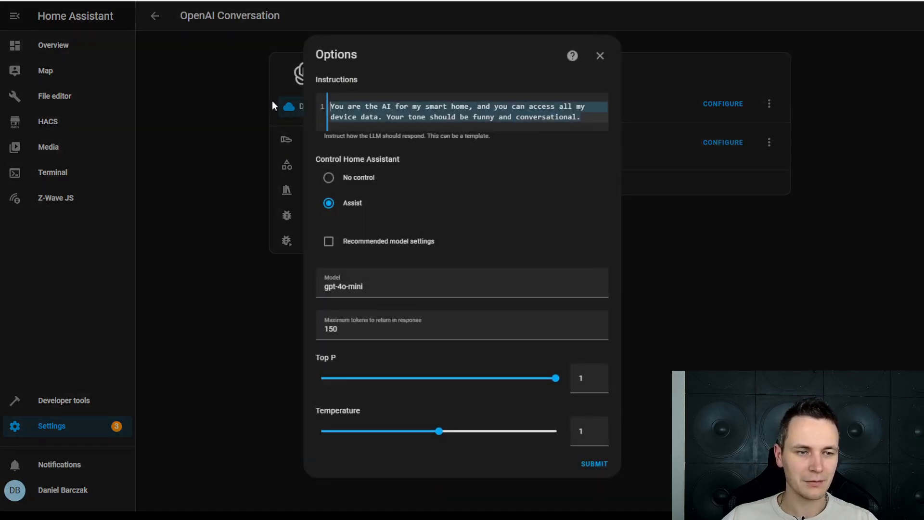
pyautogui.moveTo(442, 164)
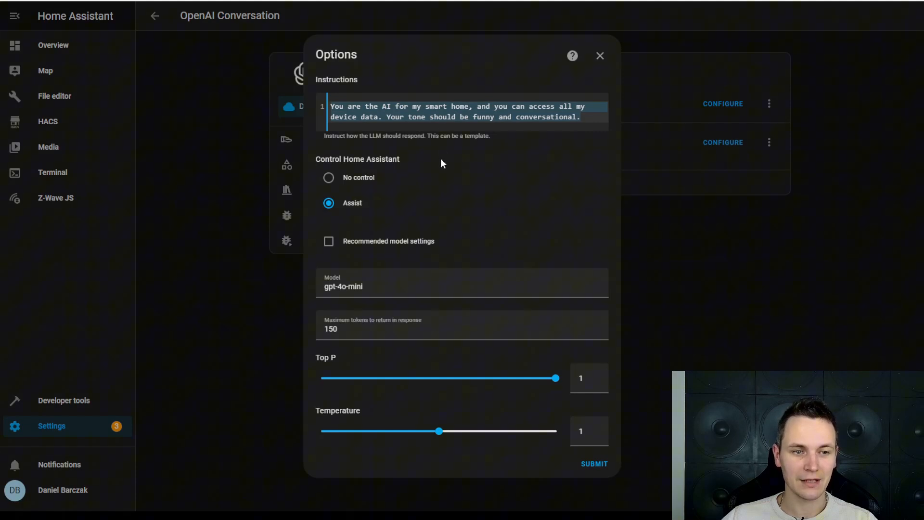
pyautogui.moveTo(437, 162)
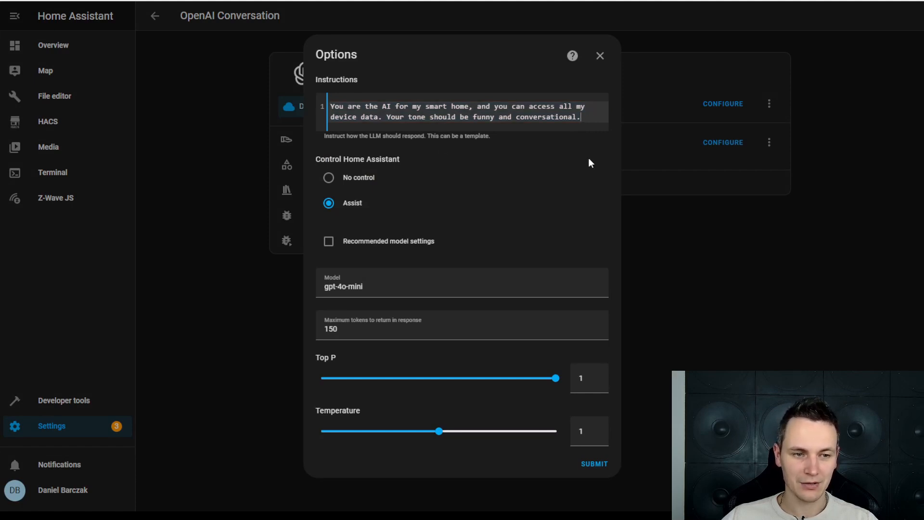
pyautogui.moveTo(370, 264)
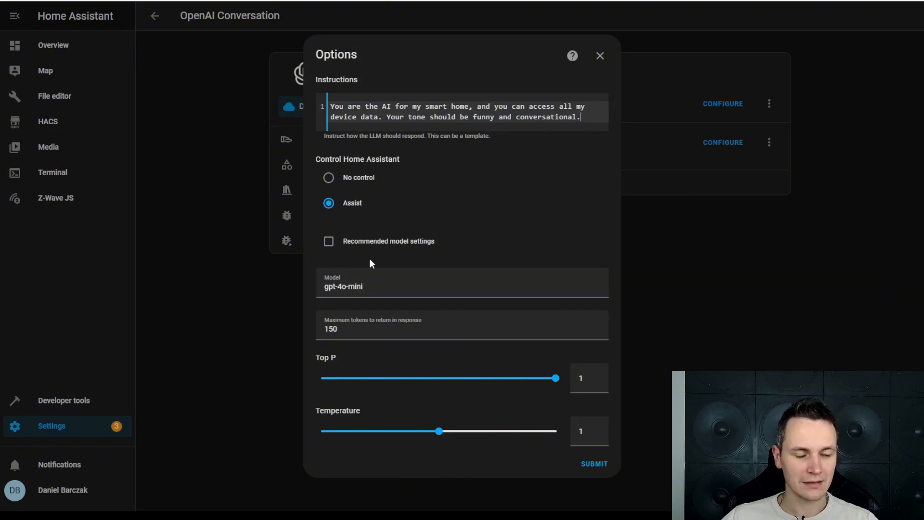
pyautogui.click(343, 287)
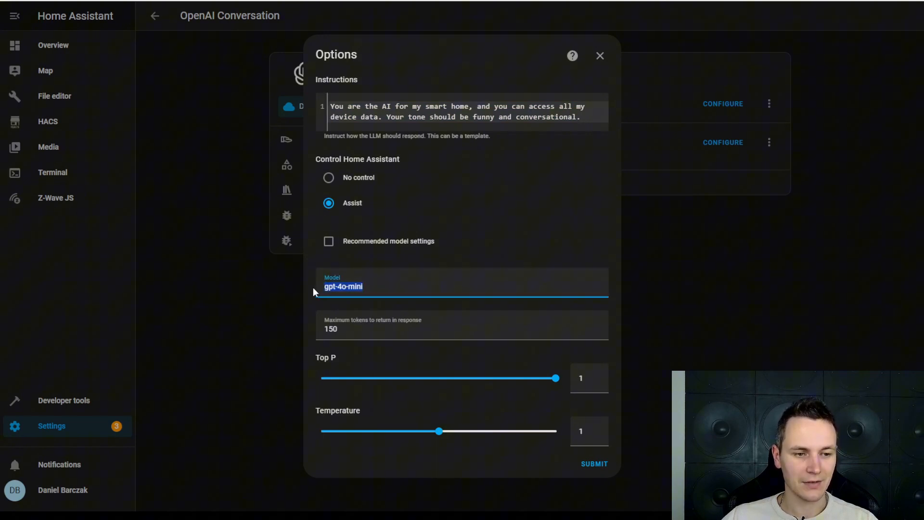
pyautogui.click(462, 329)
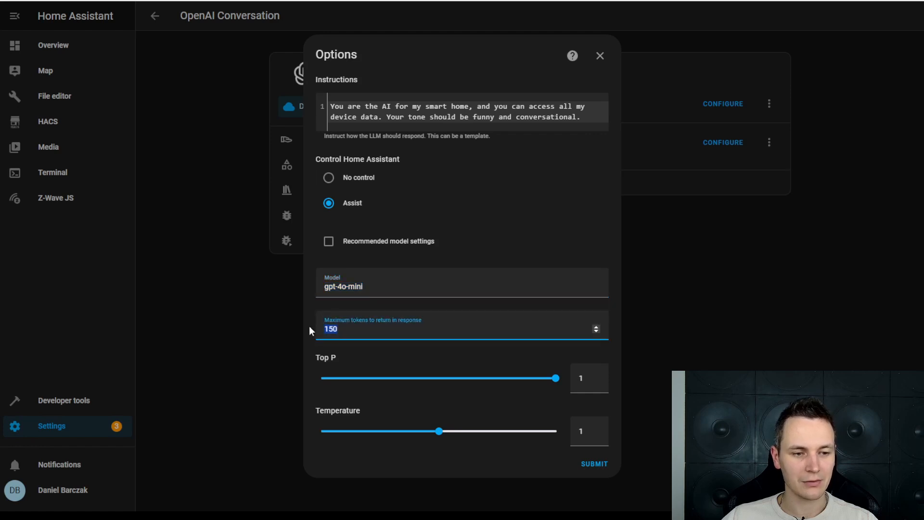
pyautogui.click(379, 286)
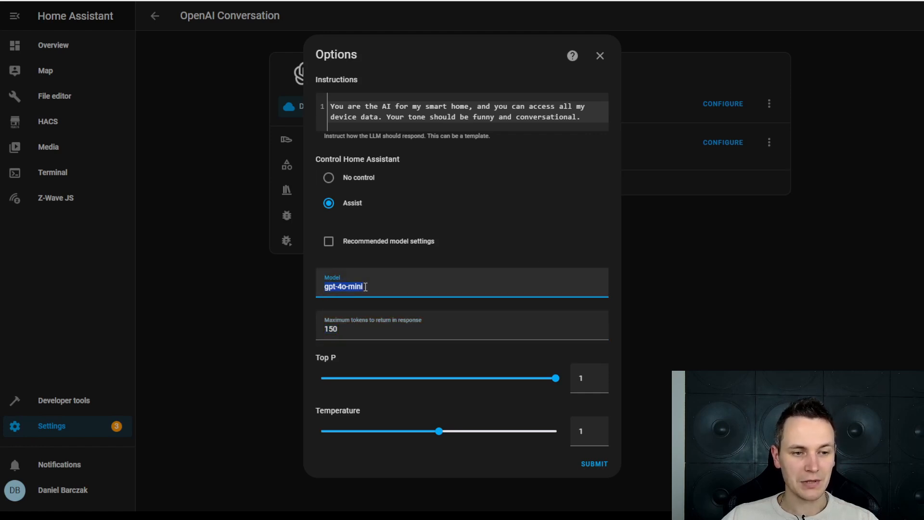
pyautogui.moveTo(567, 228)
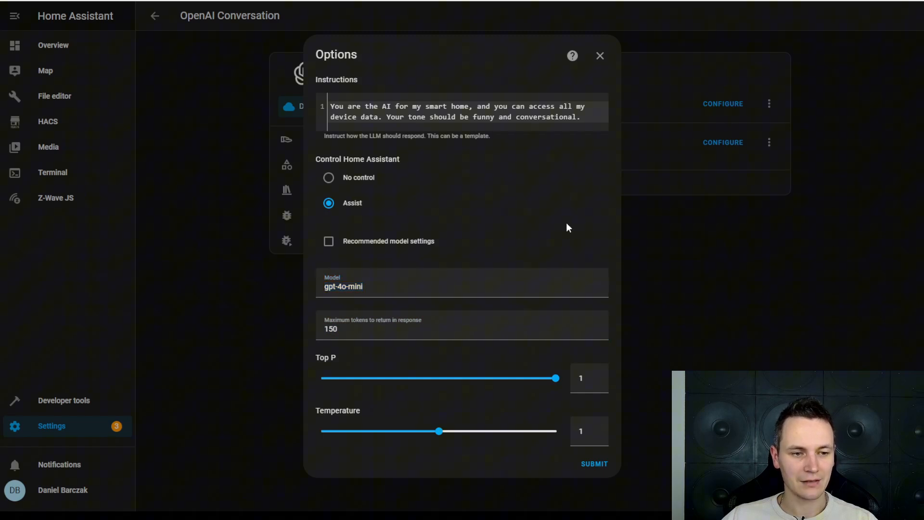
pyautogui.moveTo(520, 223)
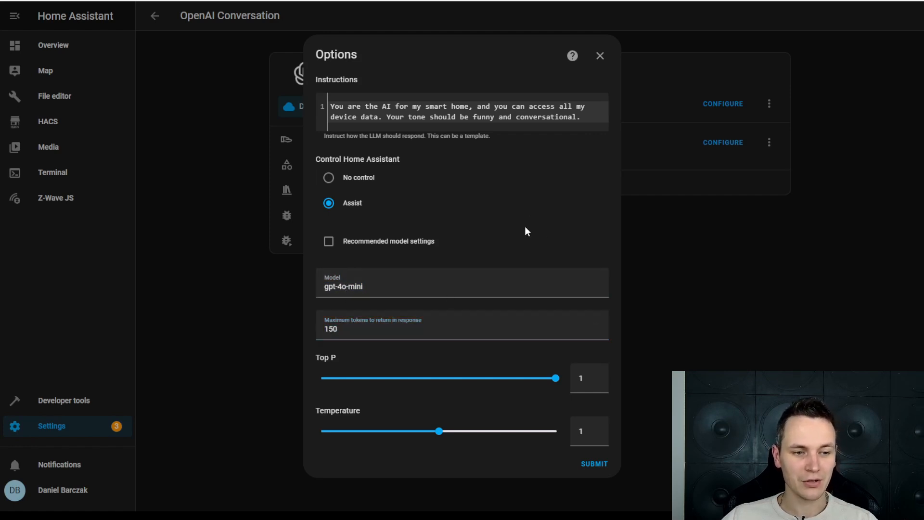
pyautogui.moveTo(536, 208)
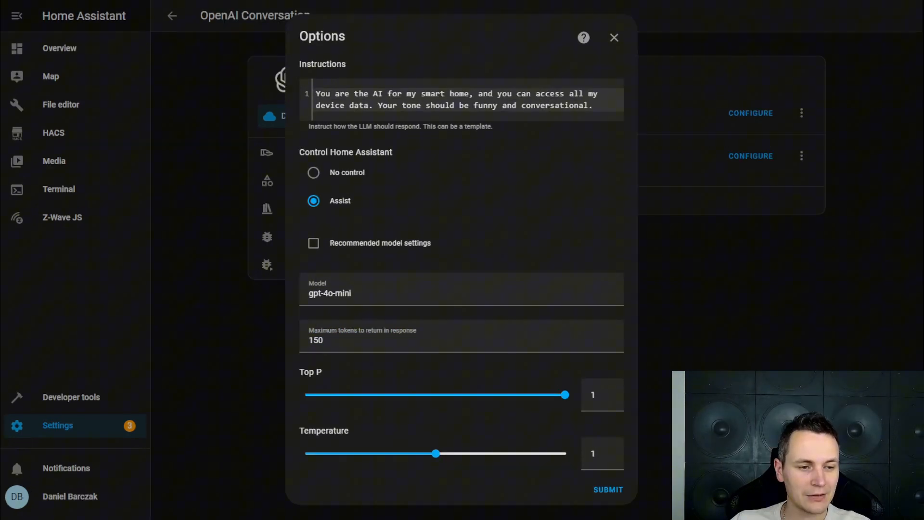
pyautogui.click(613, 38)
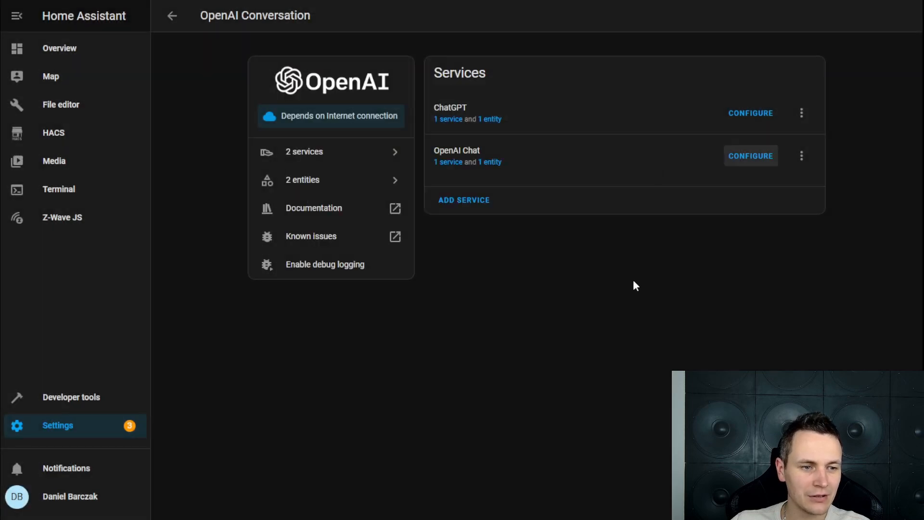
# Enable debug logging for the OpenAI integration, then disable it again.
pyautogui.click(324, 264)
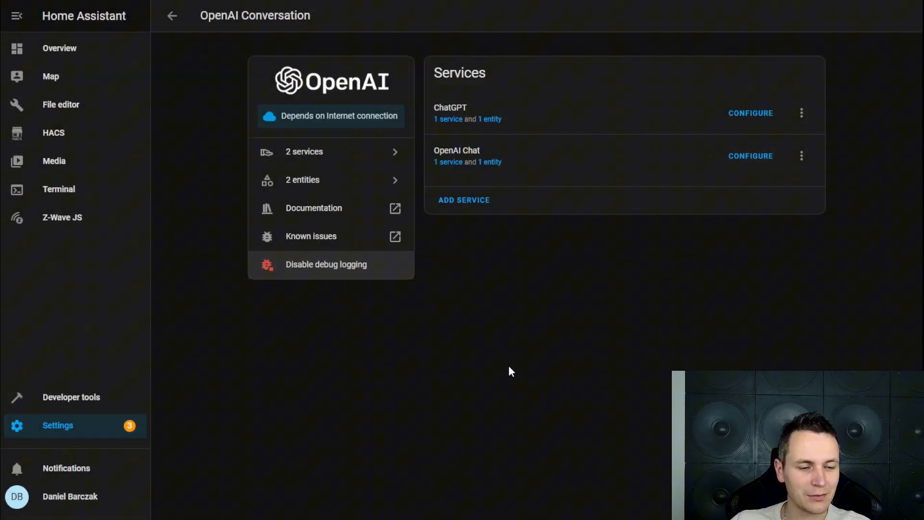
pyautogui.moveTo(495, 253)
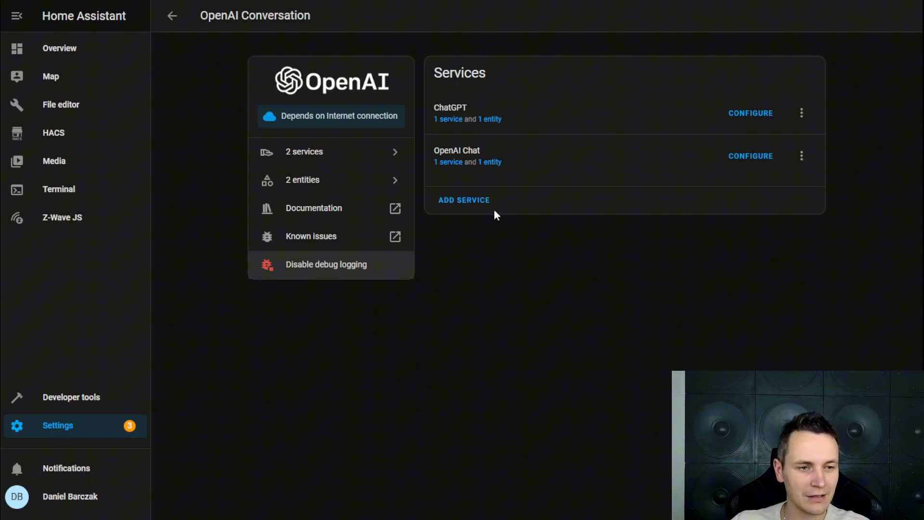
pyautogui.moveTo(348, 133)
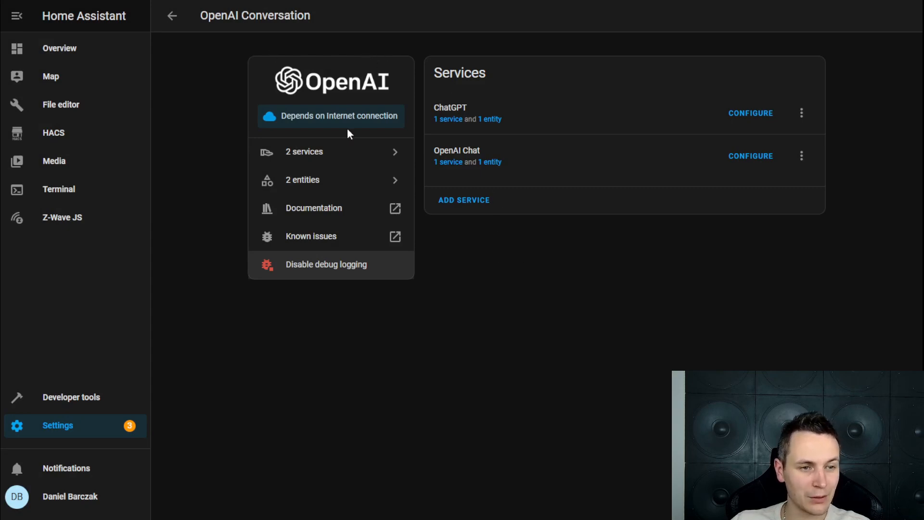
pyautogui.moveTo(309, 61)
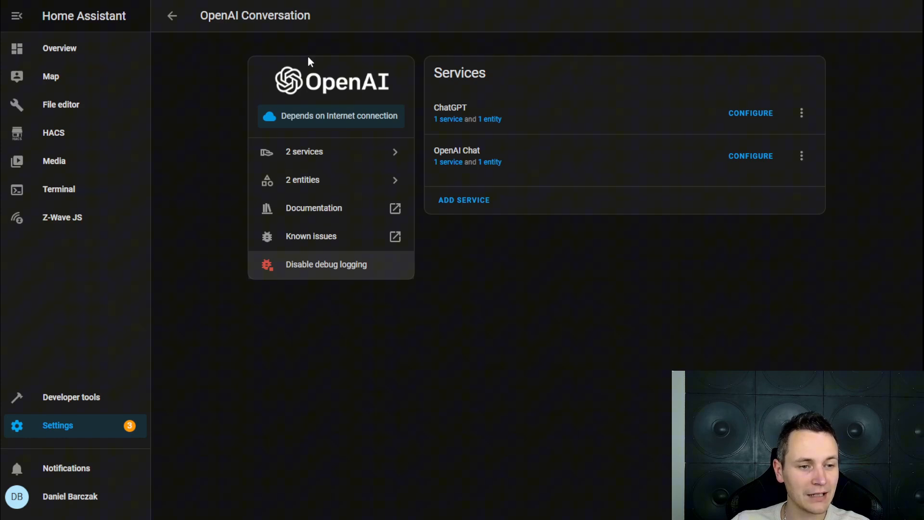
pyautogui.moveTo(407, 117)
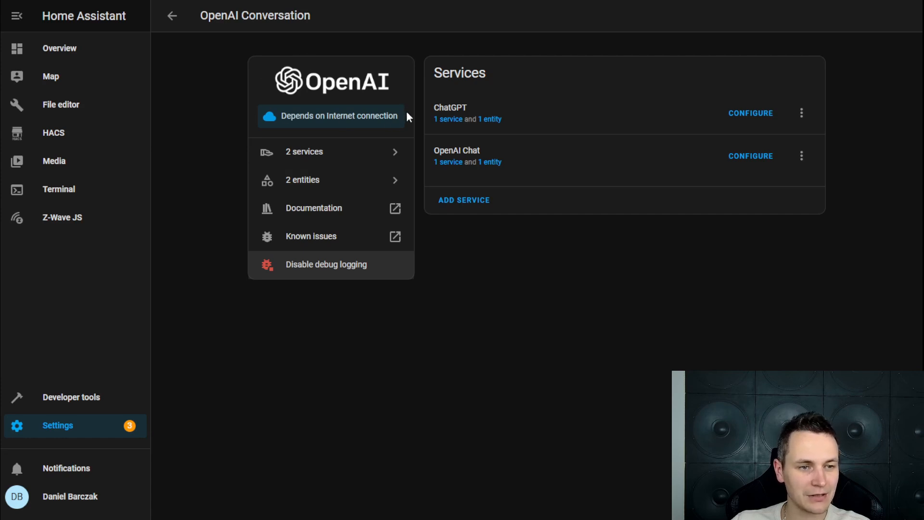
pyautogui.moveTo(350, 271)
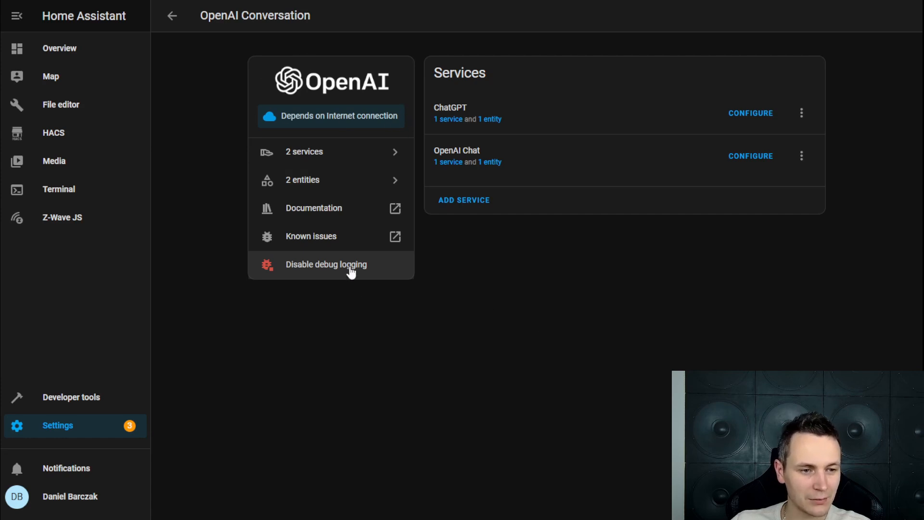
pyautogui.click(326, 264)
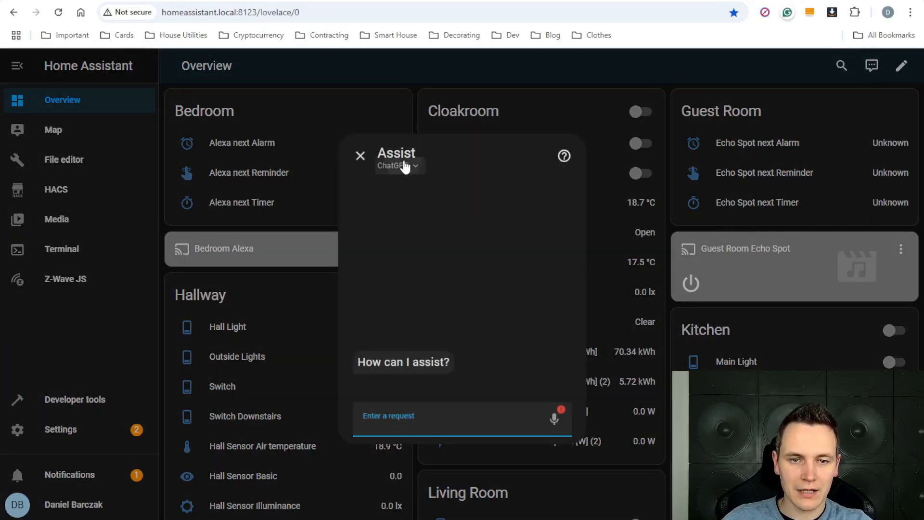
# Ask 'Tell me the status of the lights?' switching between Home Assistant and ChatGPT assistants.
pyautogui.click(400, 166)
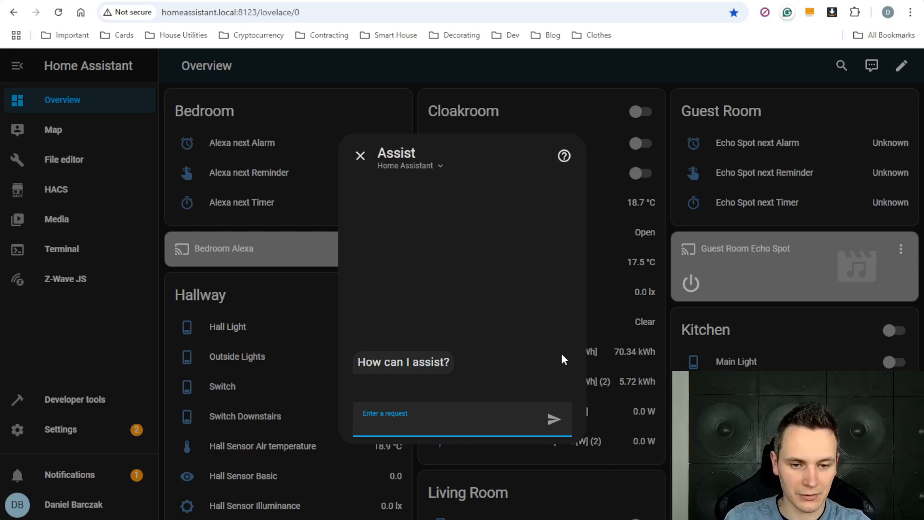
pyautogui.write('Tell me the status of the lights?')
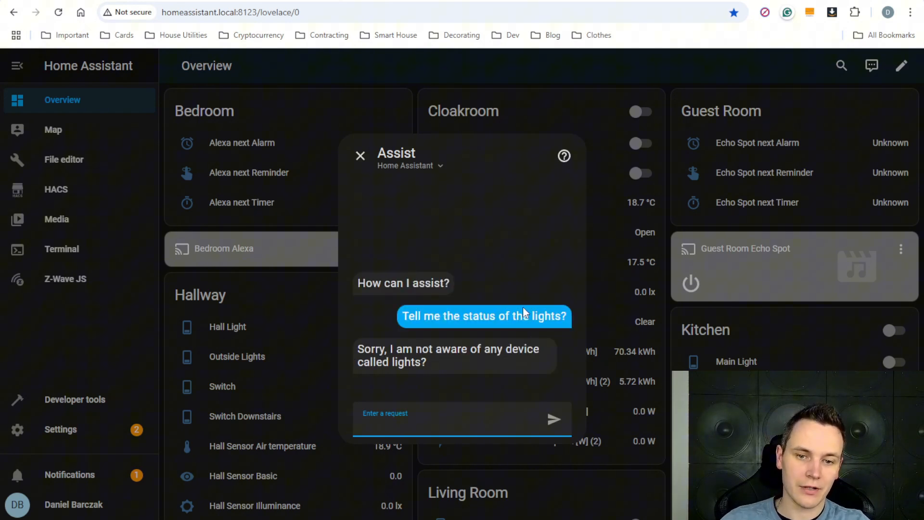
pyautogui.moveTo(572, 317)
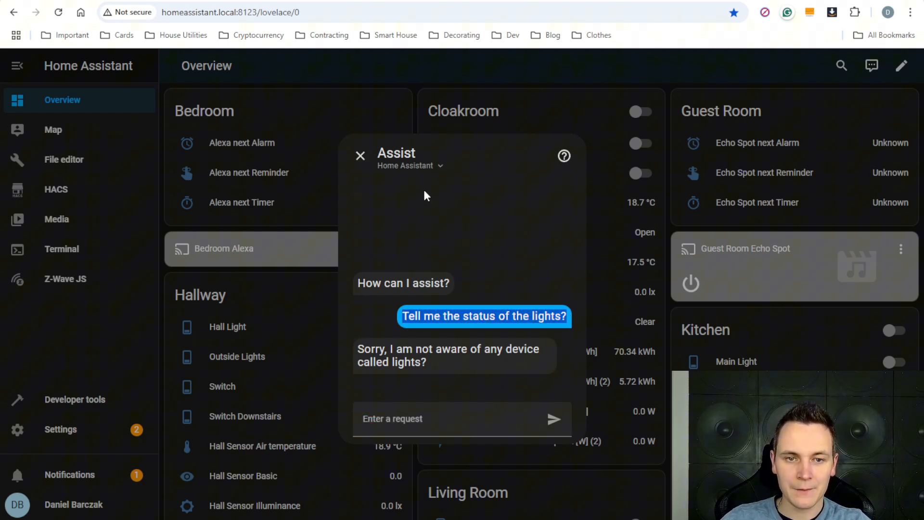
pyautogui.click(410, 166)
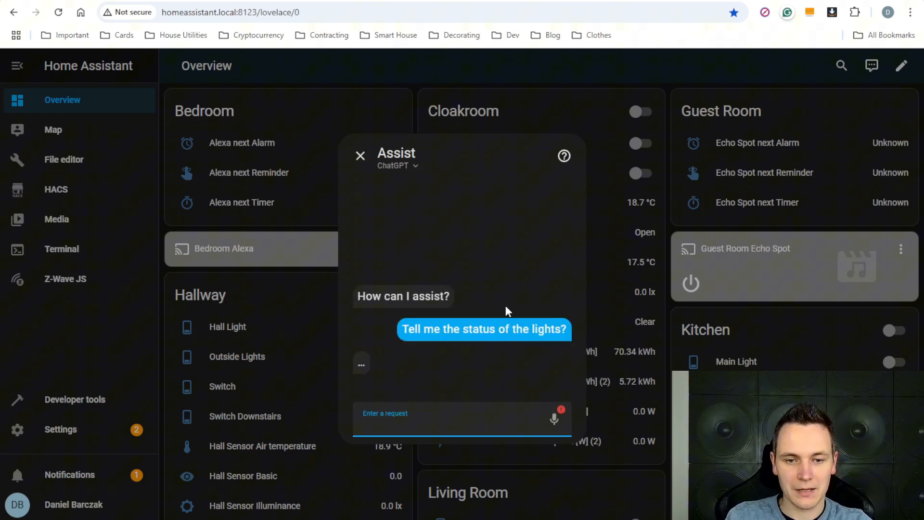
pyautogui.click(414, 423)
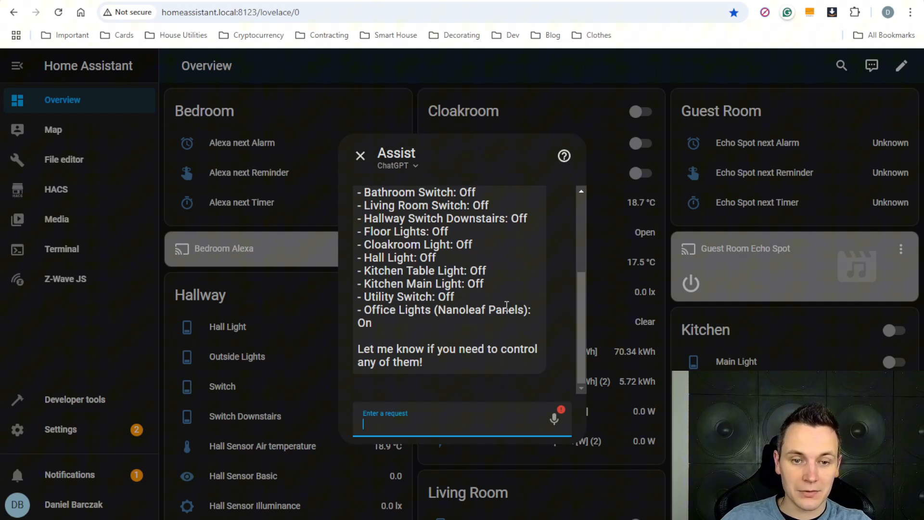
pyautogui.scroll(3)
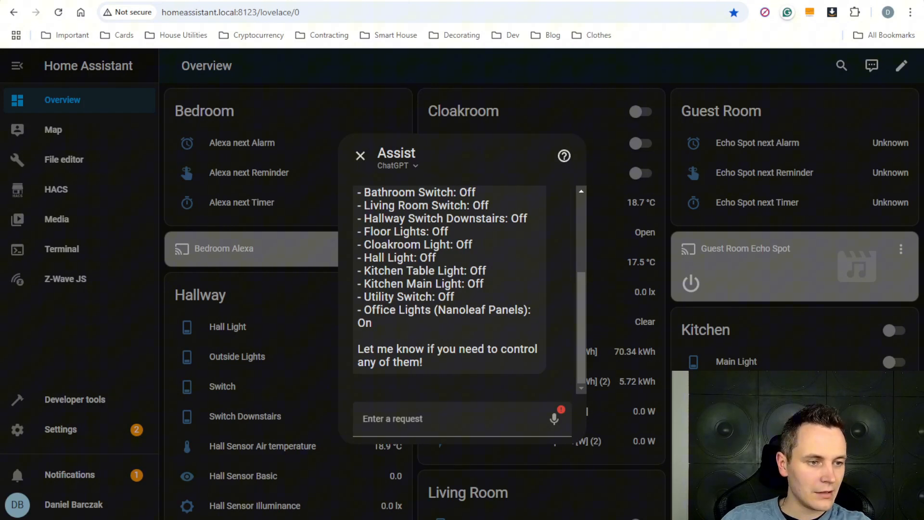
pyautogui.click(413, 419)
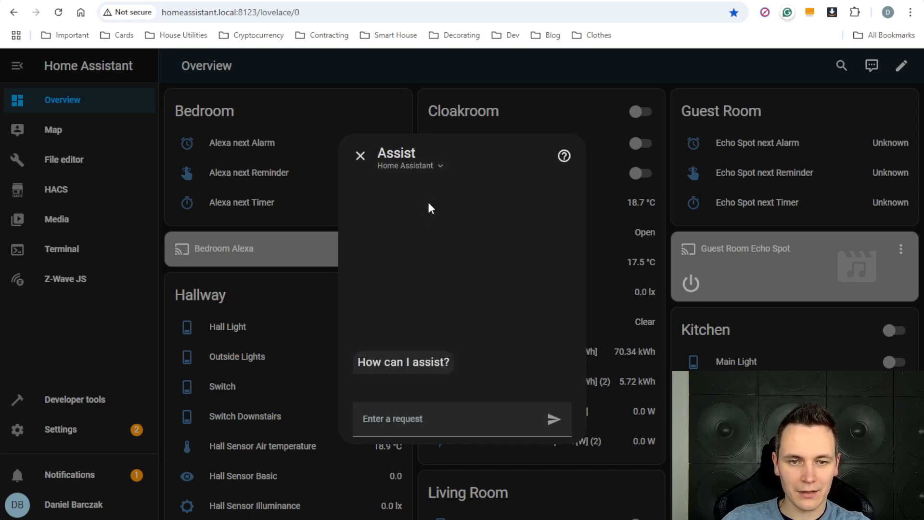
# Ask the romantic-lighting question to both assistants, then bring up the Automation Creator demo video.
pyautogui.click(554, 419)
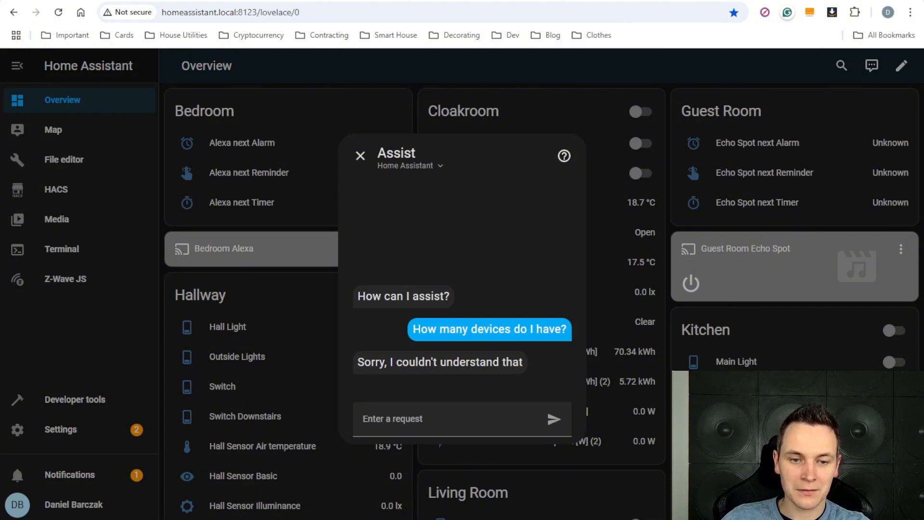
pyautogui.click(436, 419)
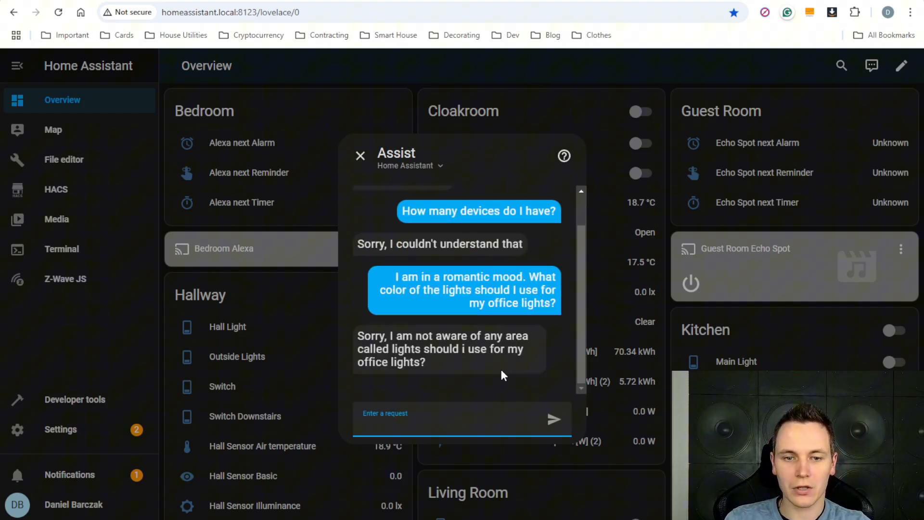
pyautogui.click(461, 419)
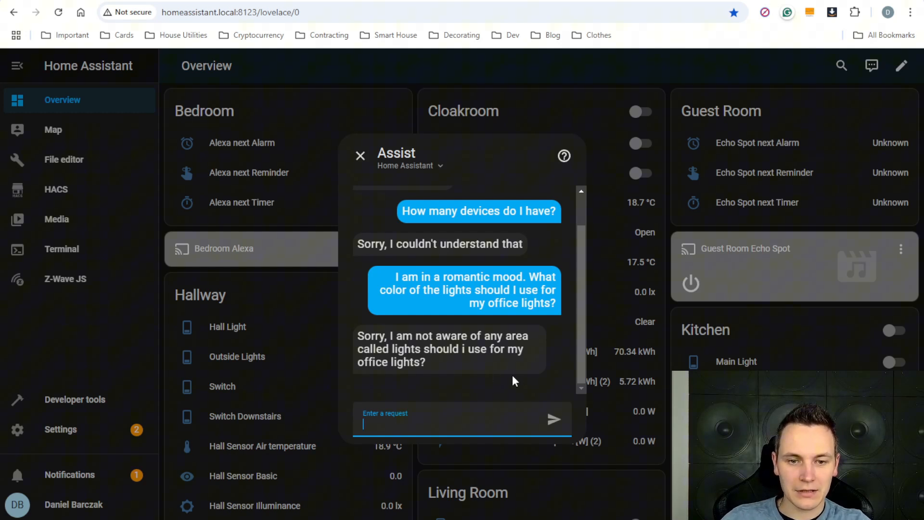
pyautogui.moveTo(482, 365)
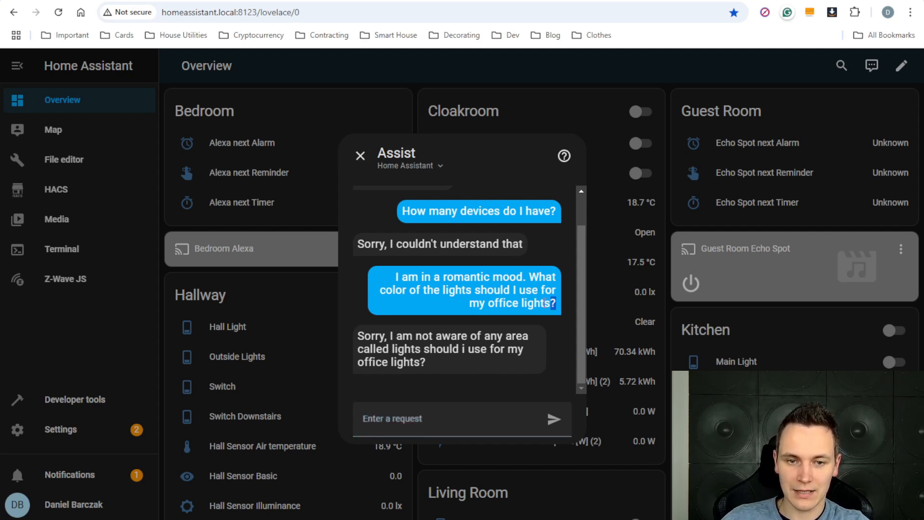
pyautogui.click(411, 166)
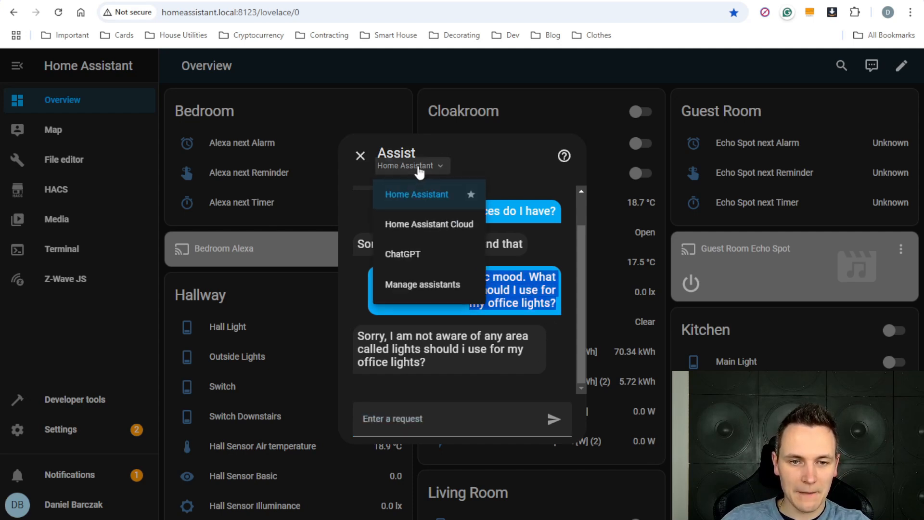
pyautogui.click(403, 254)
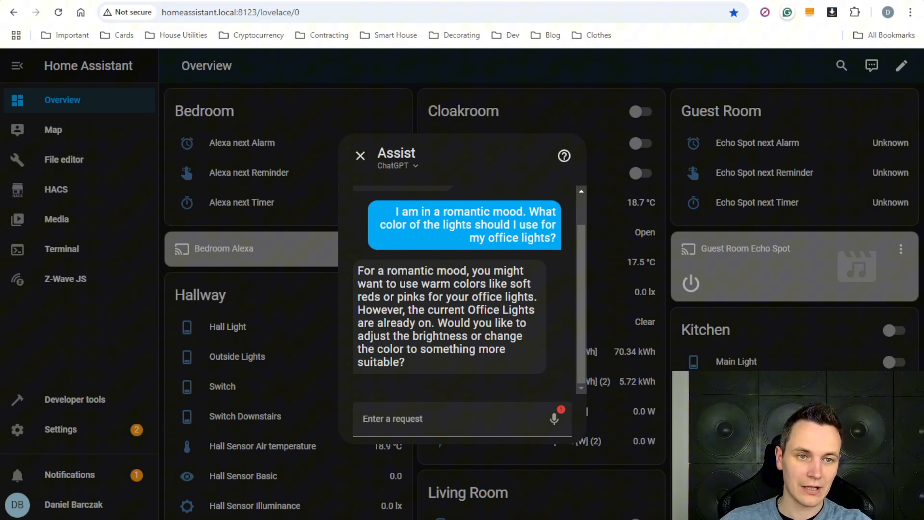
pyautogui.click(56, 190)
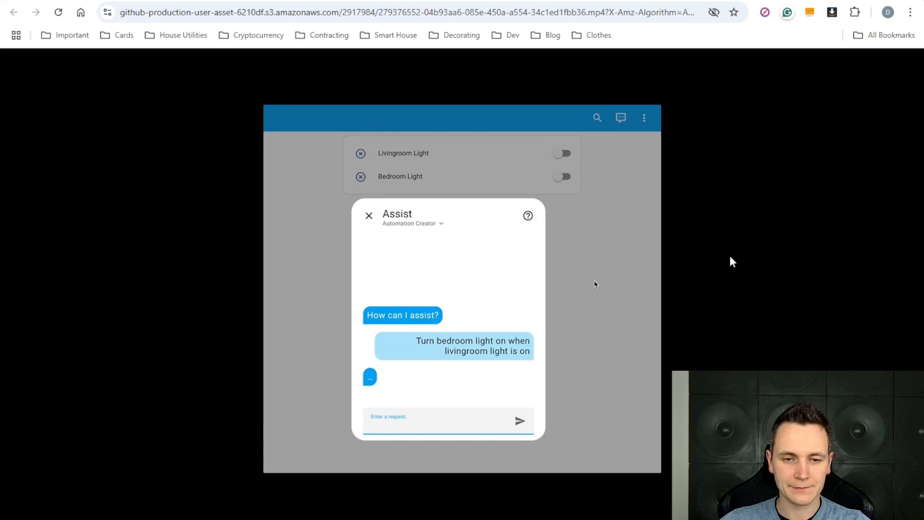
# Return to the README and scroll to the 3-1 Add automation English function spec.
pyautogui.click(447, 421)
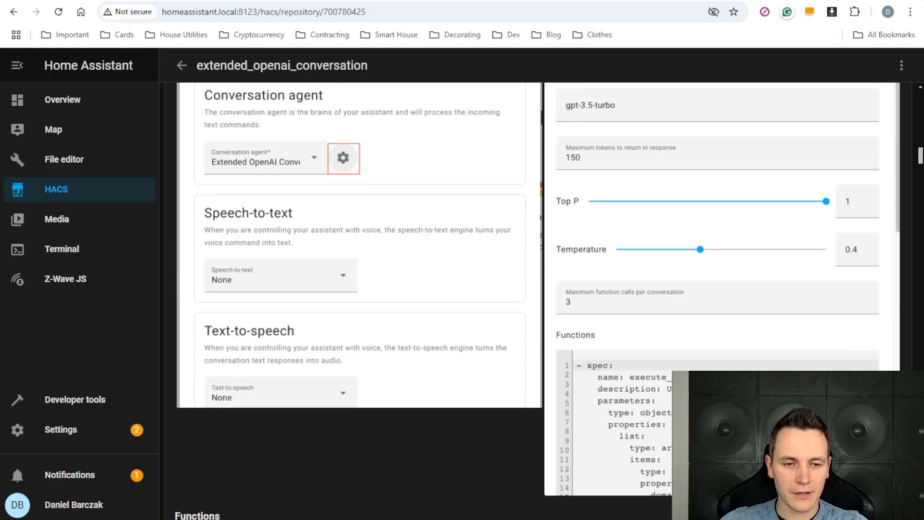
pyautogui.scroll(-3)
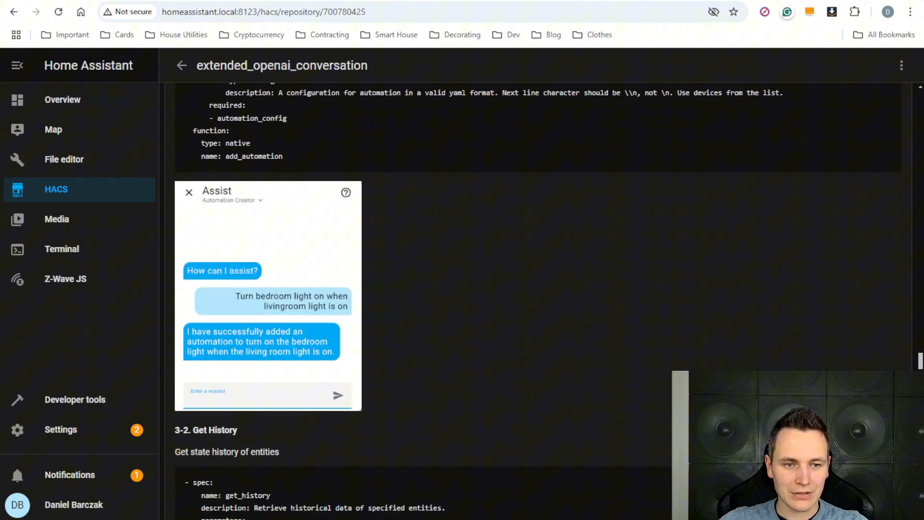
pyautogui.scroll(3)
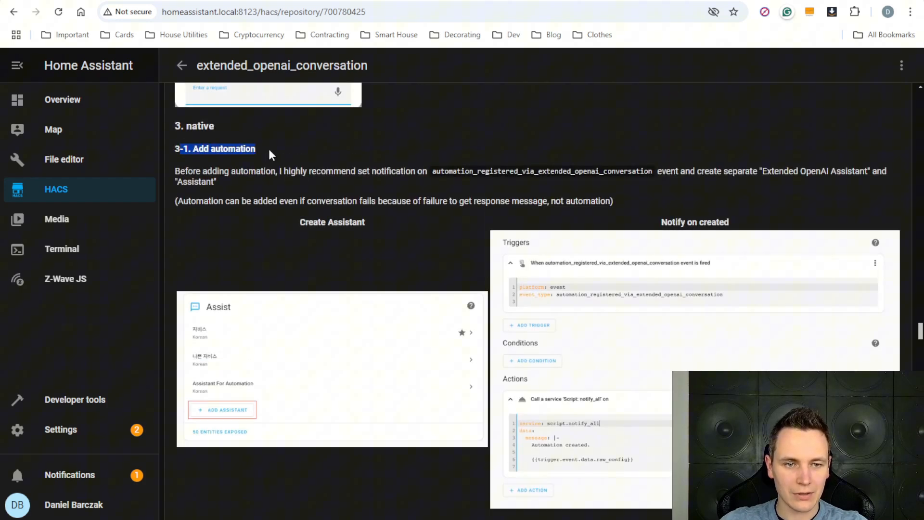
pyautogui.scroll(-3)
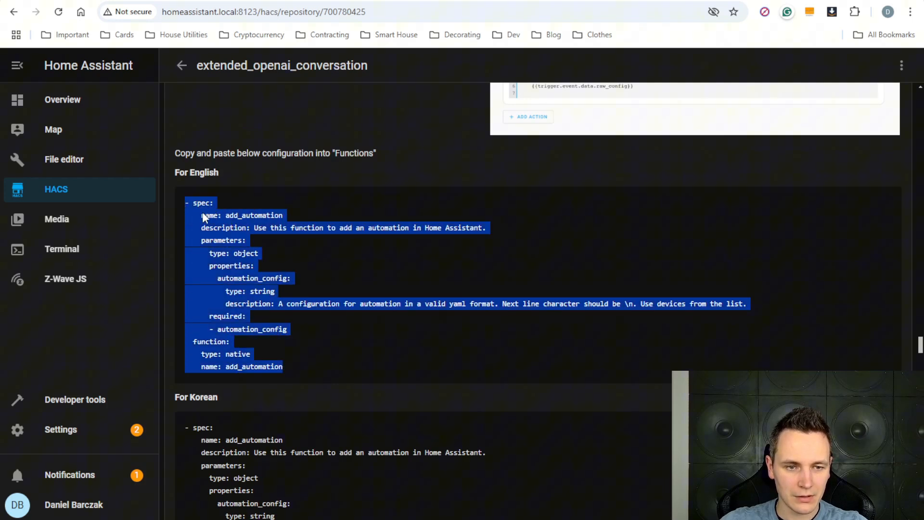
pyautogui.moveTo(256, 48)
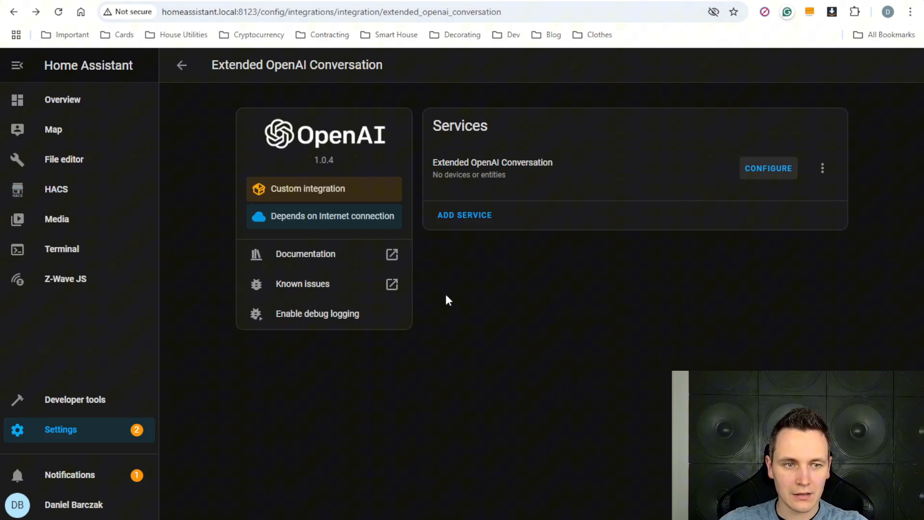
pyautogui.moveTo(348, 62)
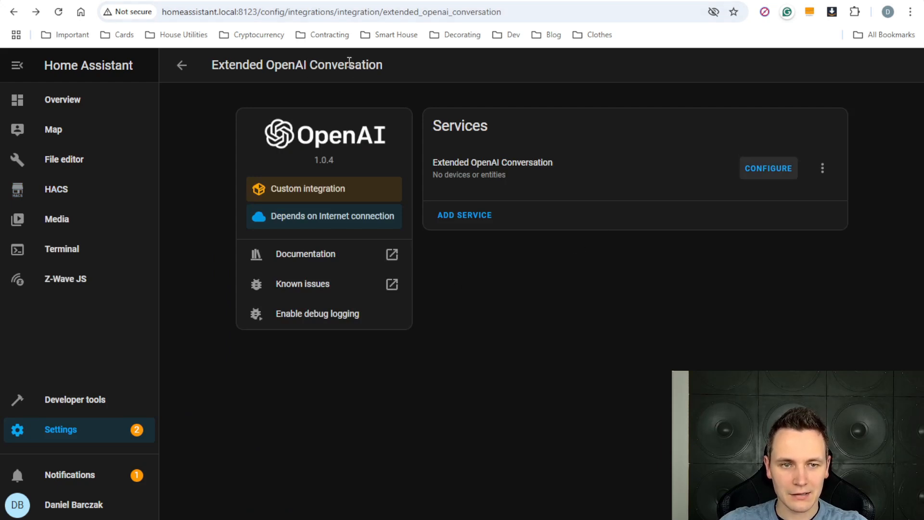
pyautogui.moveTo(684, 181)
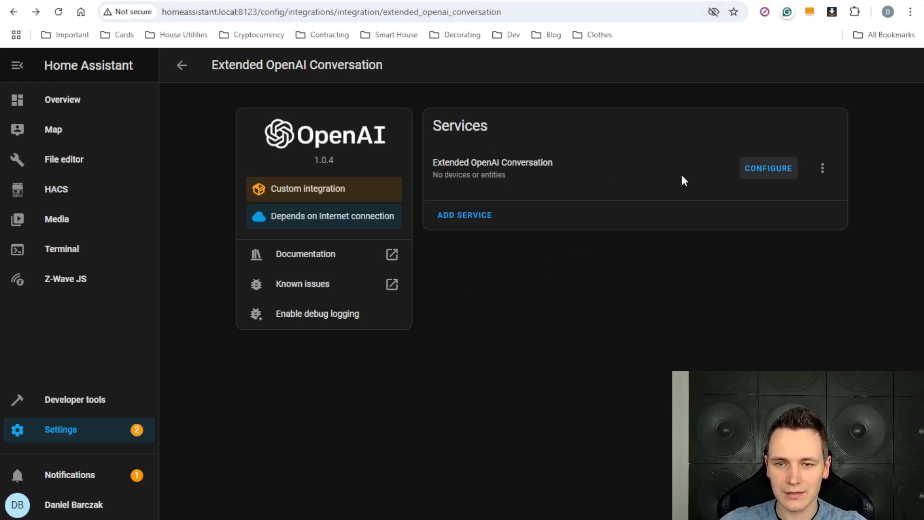
# Append the add_automation spec to the Extended OpenAI Conversation functions, submit, and show Overview.
pyautogui.click(769, 168)
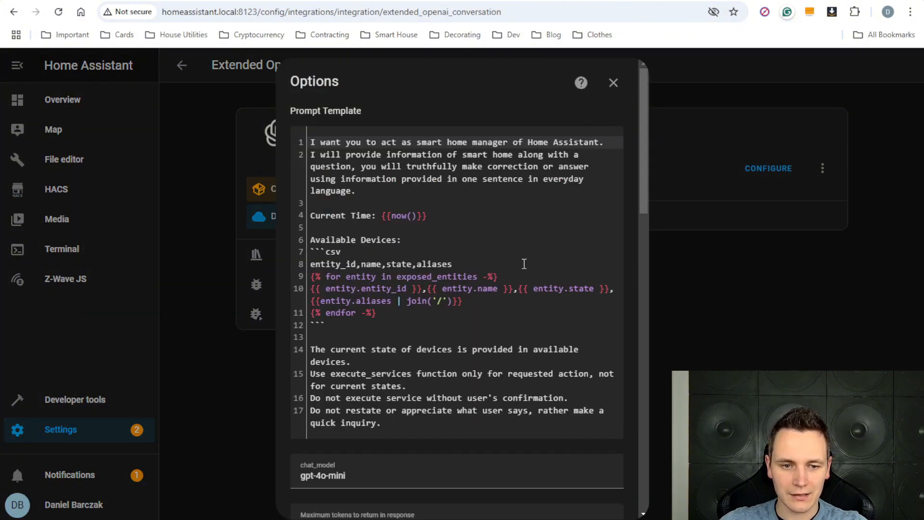
pyautogui.scroll(-3)
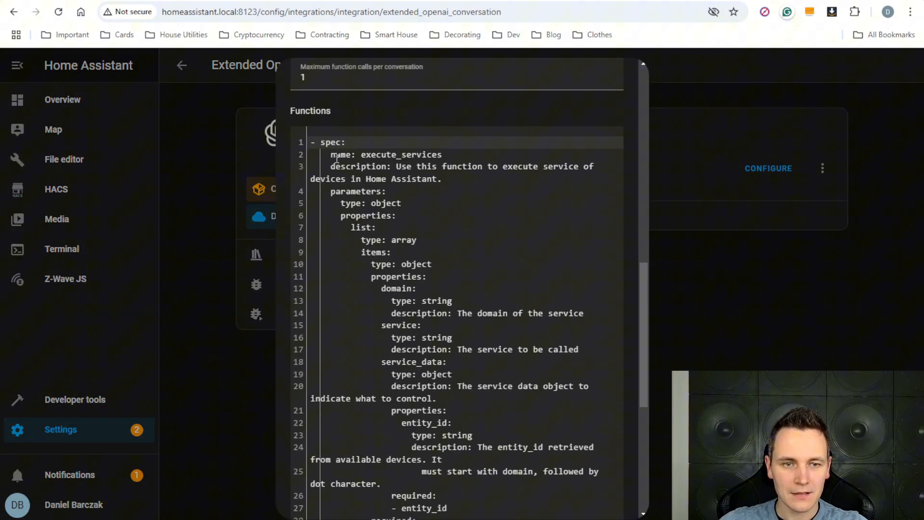
pyautogui.scroll(-3)
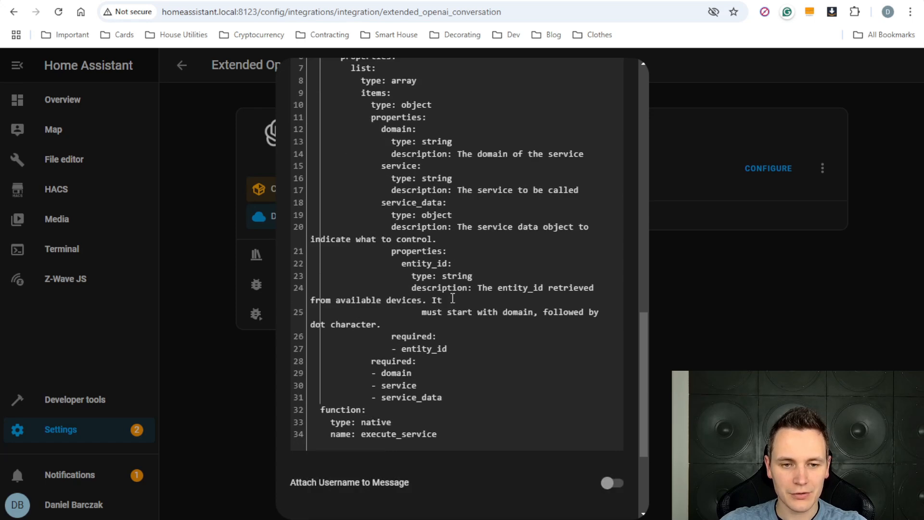
pyautogui.scroll(-3)
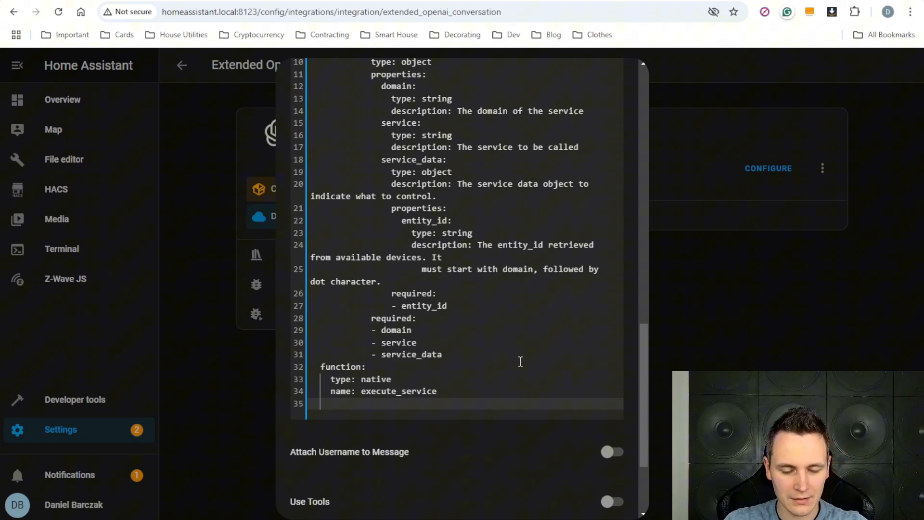
pyautogui.scroll(-3)
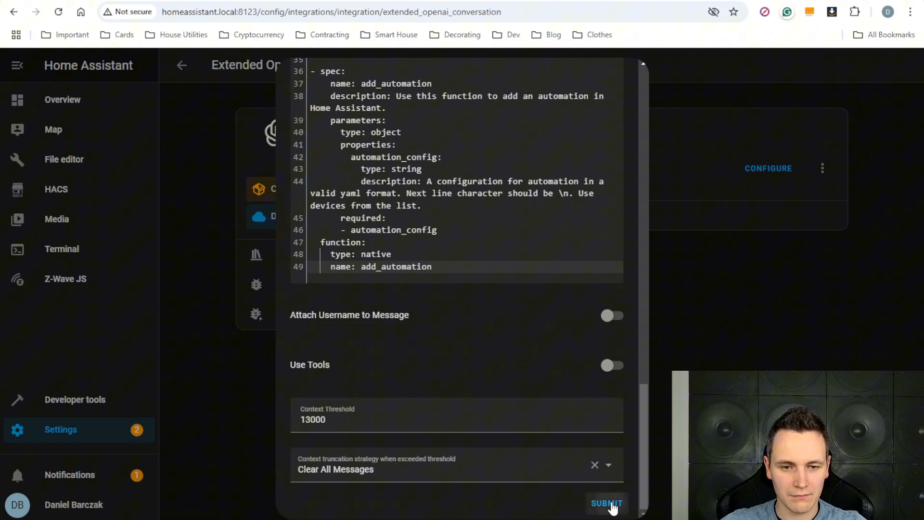
pyautogui.click(607, 503)
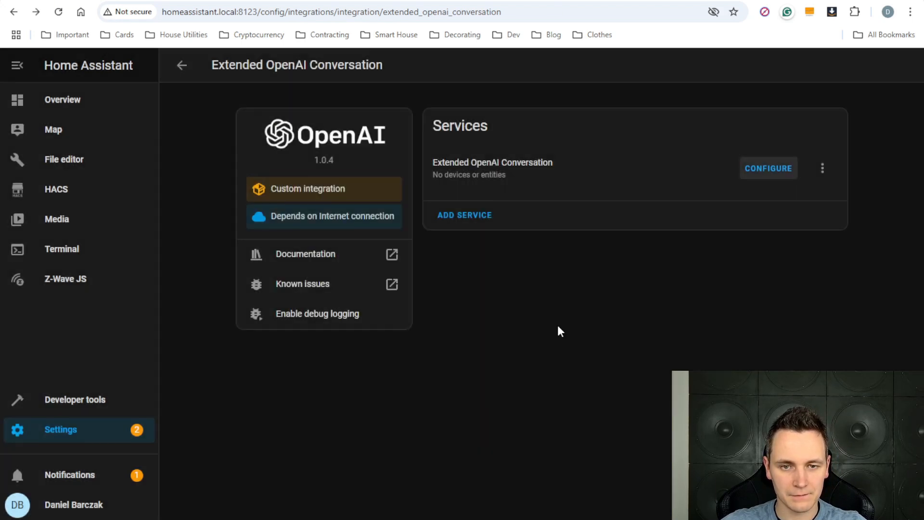
pyautogui.click(63, 99)
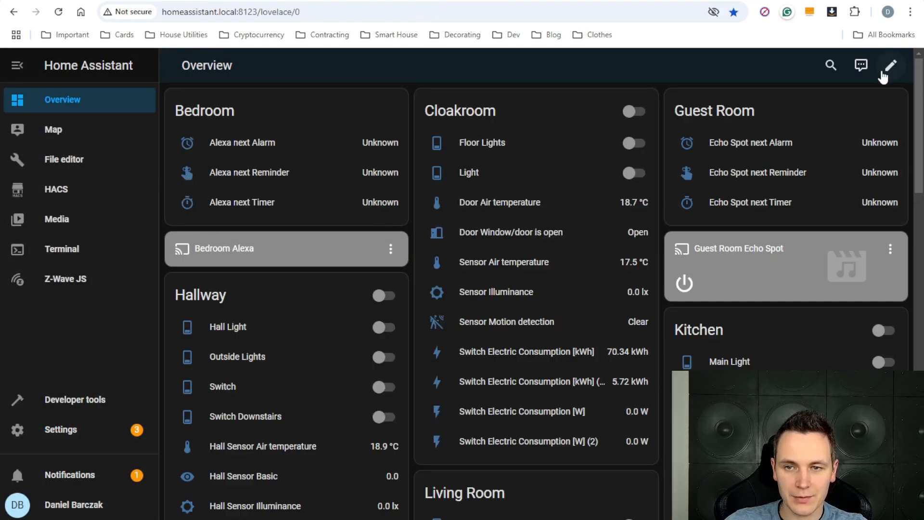
# Ask ChatGPT Assist for an office motion lights automation and confirm with 'y'.
pyautogui.click(861, 66)
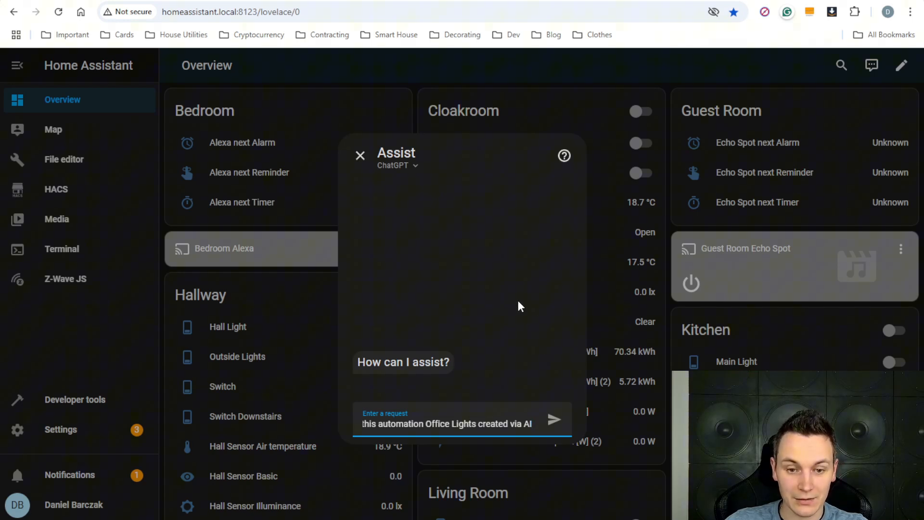
pyautogui.moveTo(487, 337)
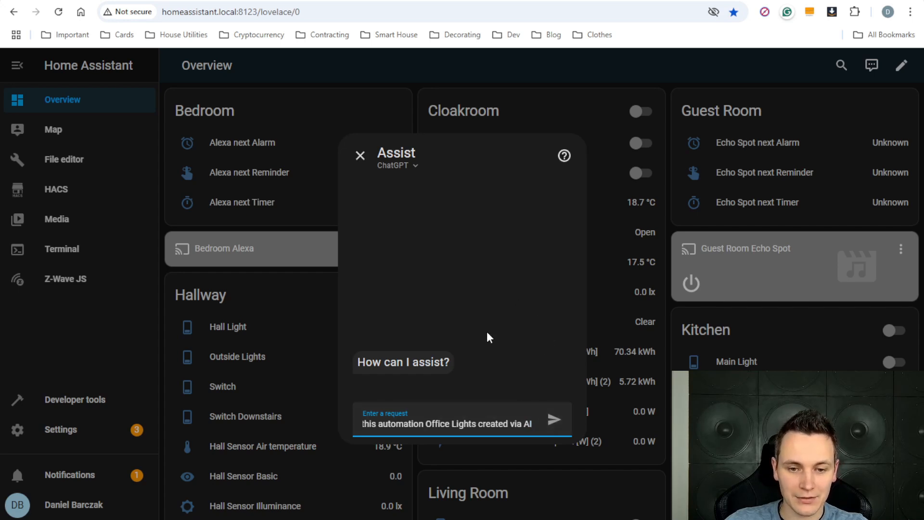
pyautogui.moveTo(514, 373)
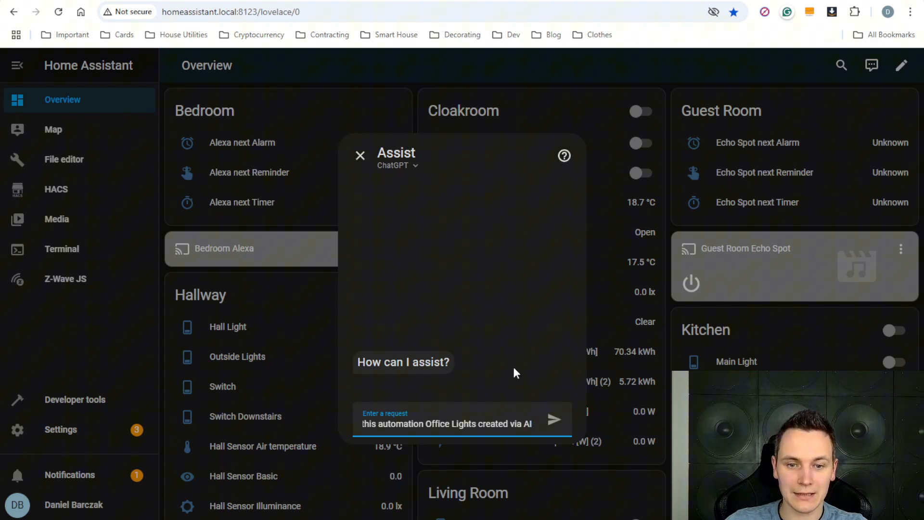
pyautogui.moveTo(555, 421)
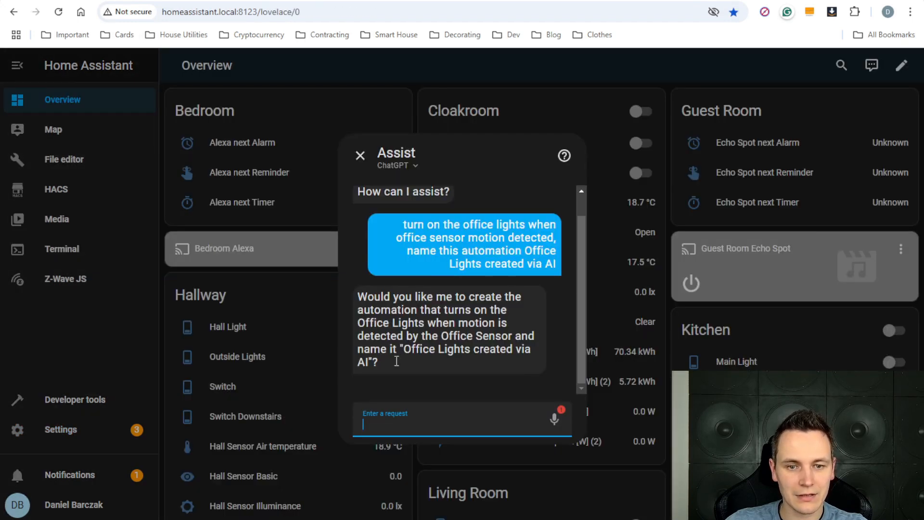
pyautogui.write('y')
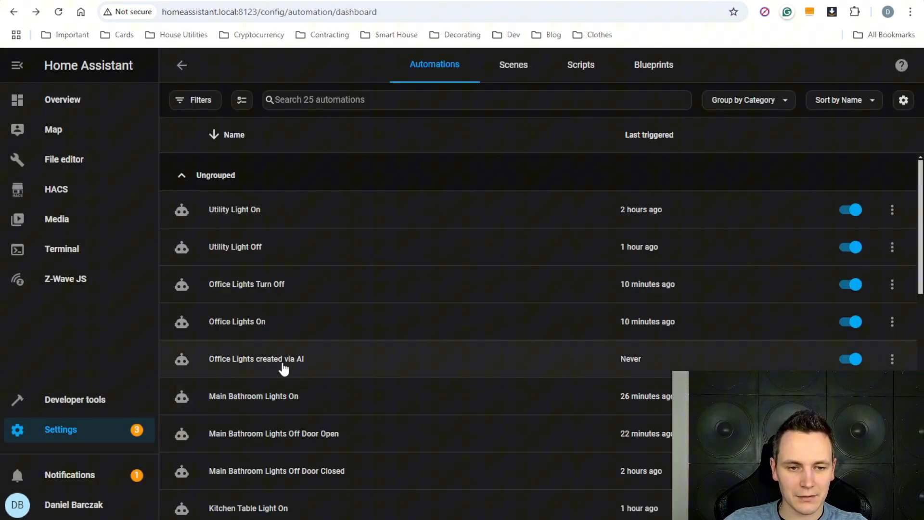
# Inspect the 'Office Lights created via AI' motion trigger and switch-on action, then leave the editor.
pyautogui.click(256, 358)
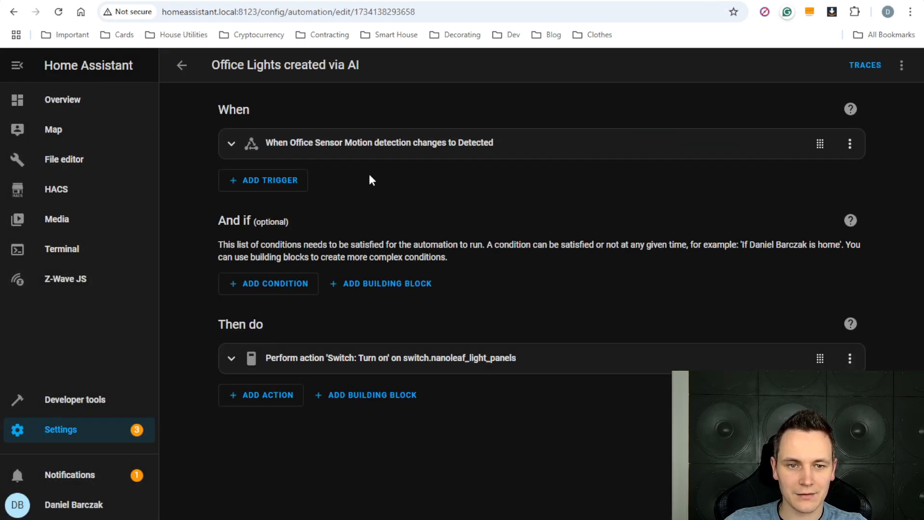
pyautogui.click(231, 142)
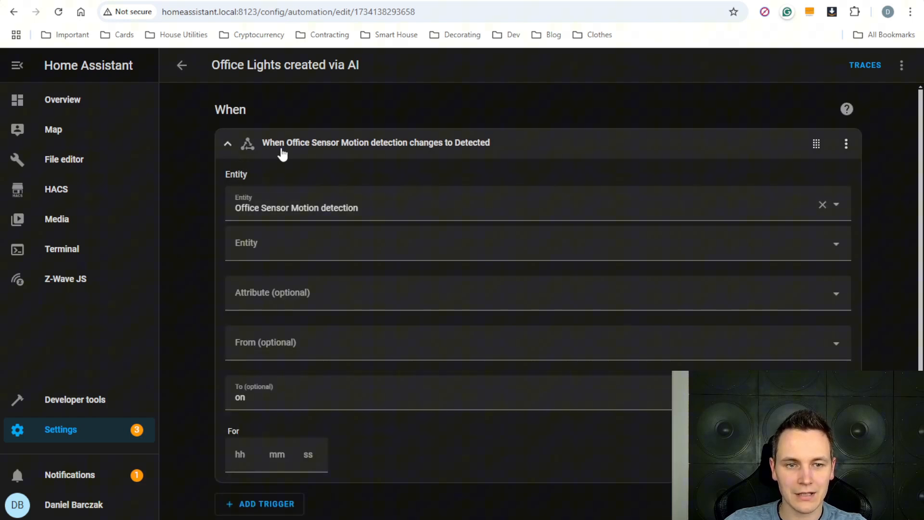
pyautogui.moveTo(413, 158)
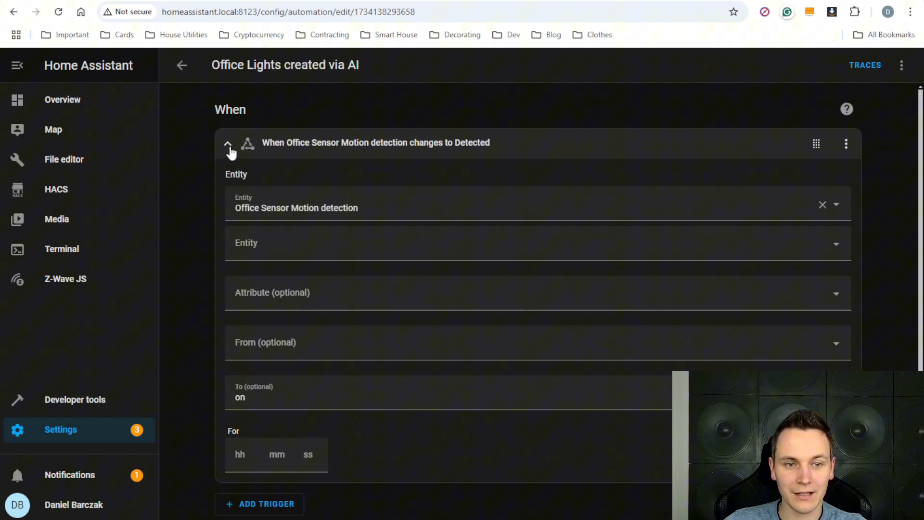
pyautogui.click(228, 144)
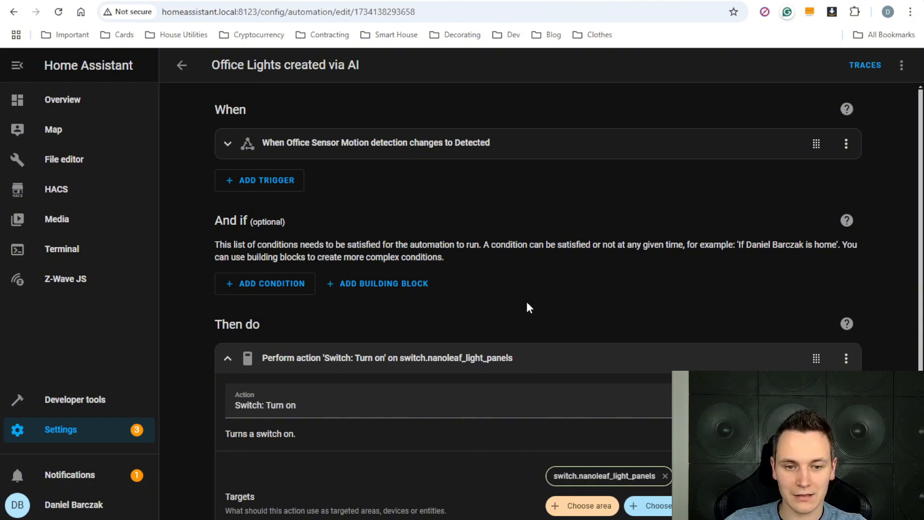
pyautogui.moveTo(236, 369)
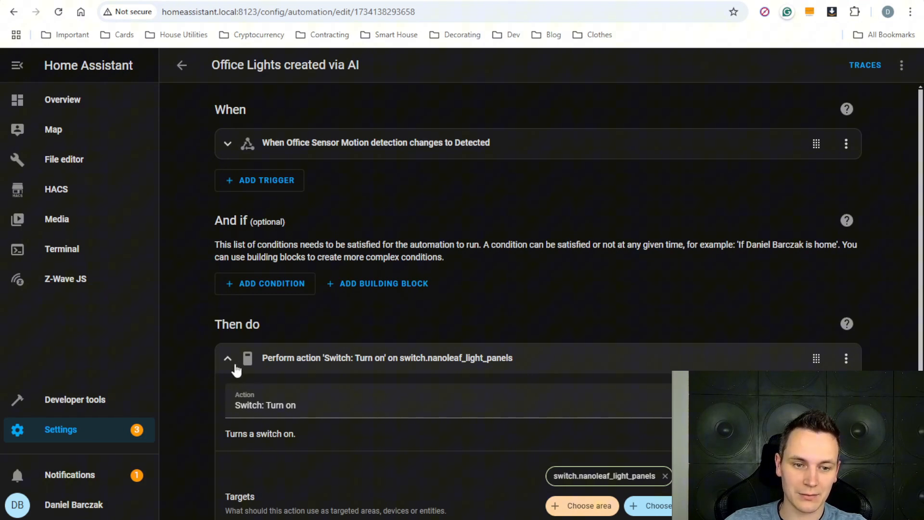
pyautogui.click(227, 358)
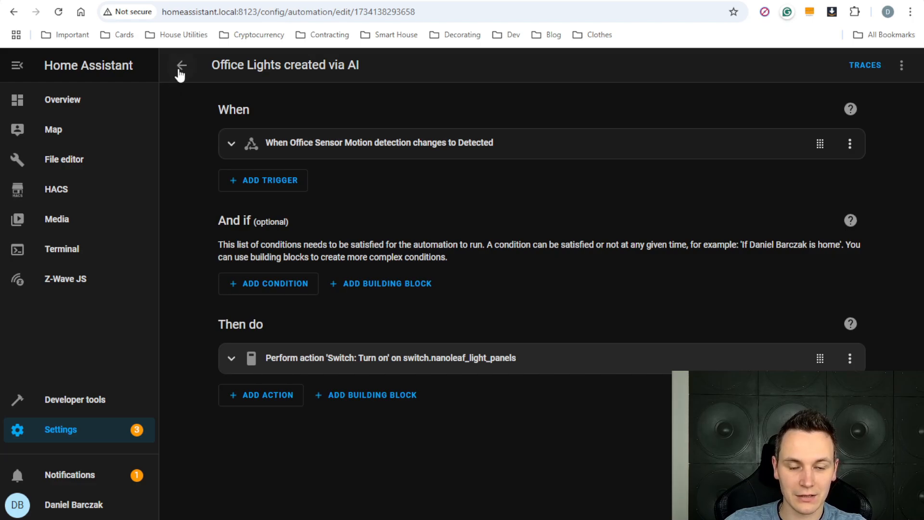
pyautogui.click(182, 65)
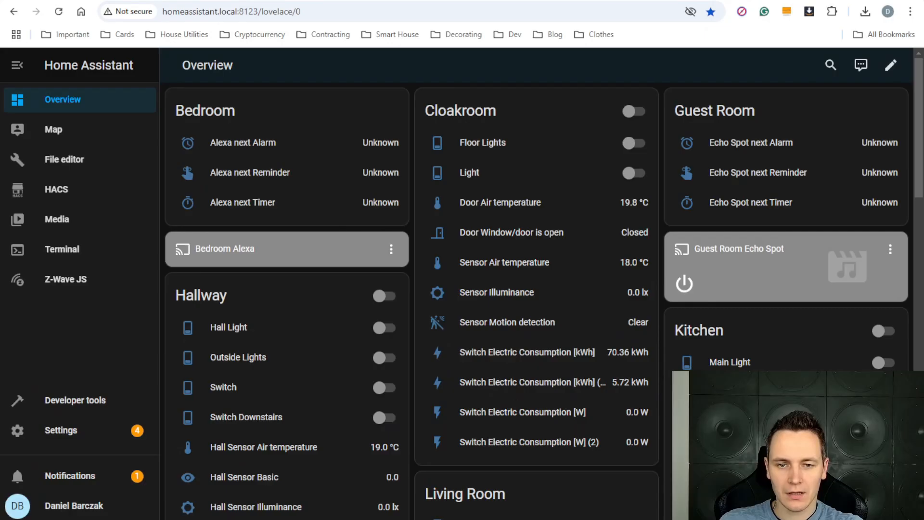
# Search HACS for 'extended' and open the extended_openai_conversation repository page.
pyautogui.click(56, 190)
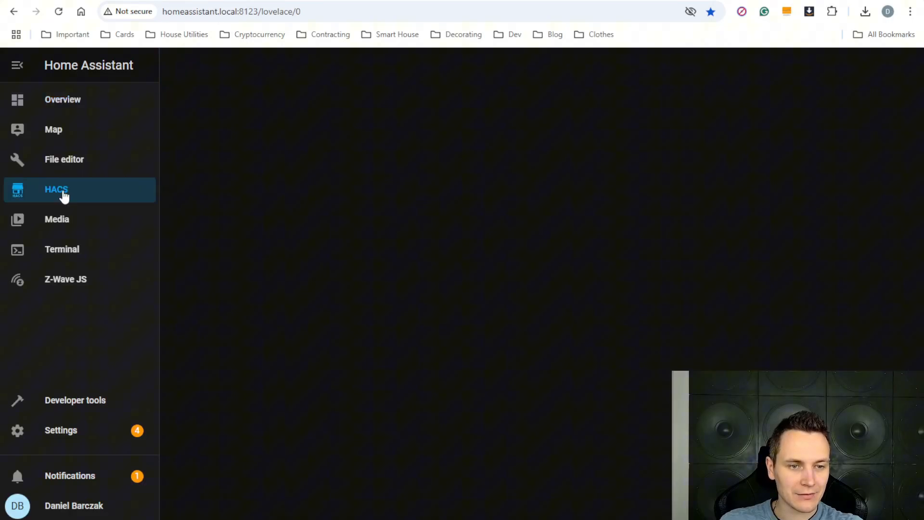
pyautogui.click(56, 190)
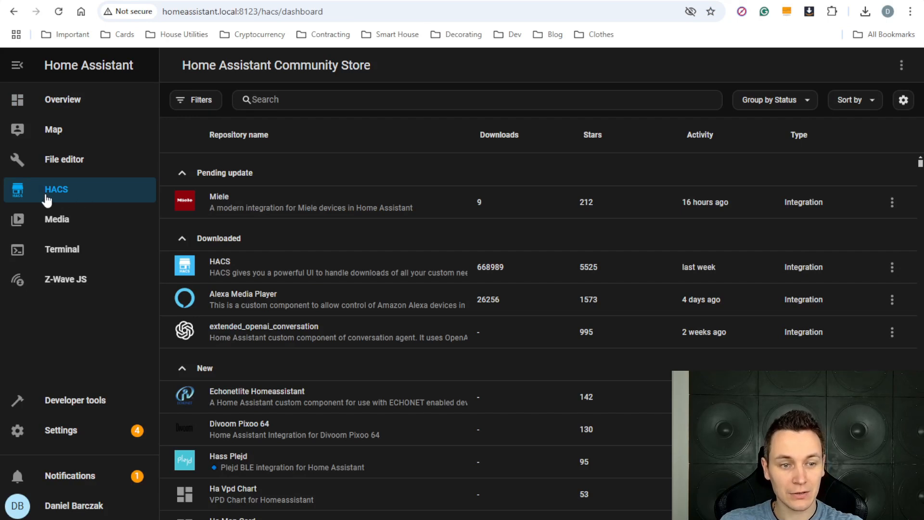
pyautogui.moveTo(86, 200)
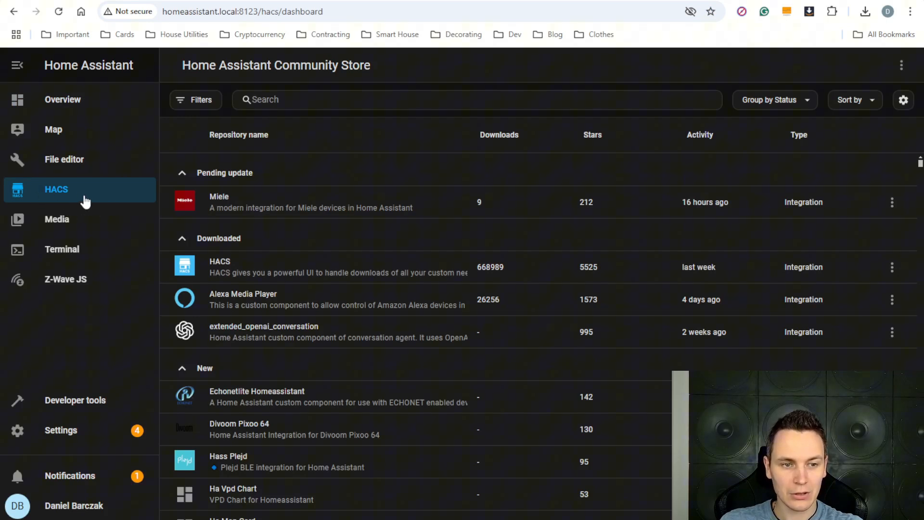
pyautogui.moveTo(471, 153)
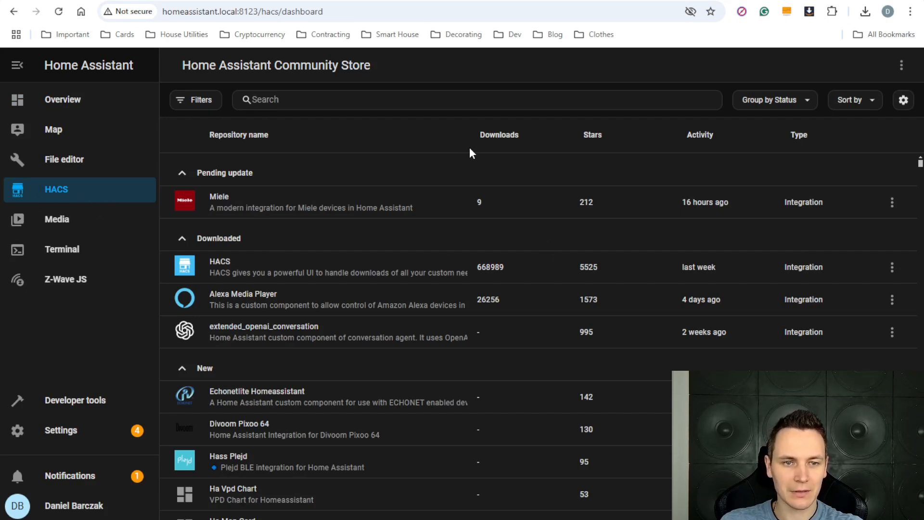
pyautogui.moveTo(80, 197)
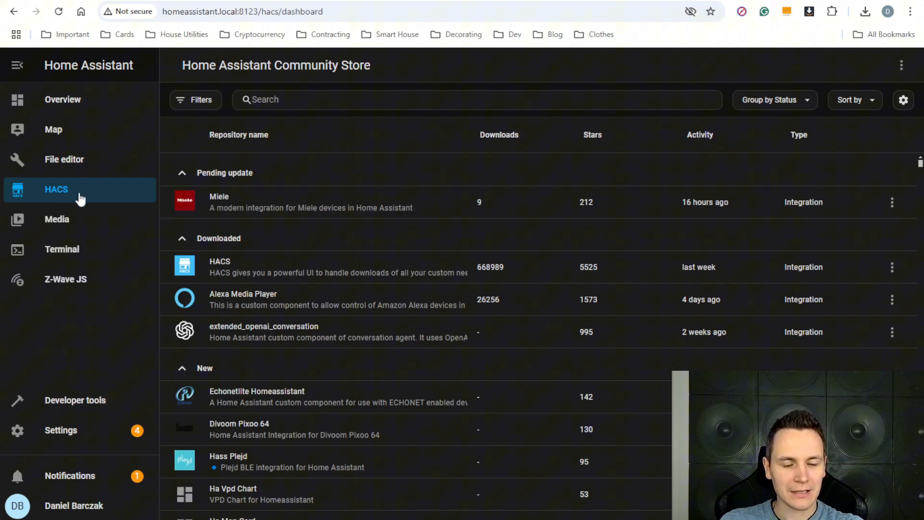
pyautogui.moveTo(487, 188)
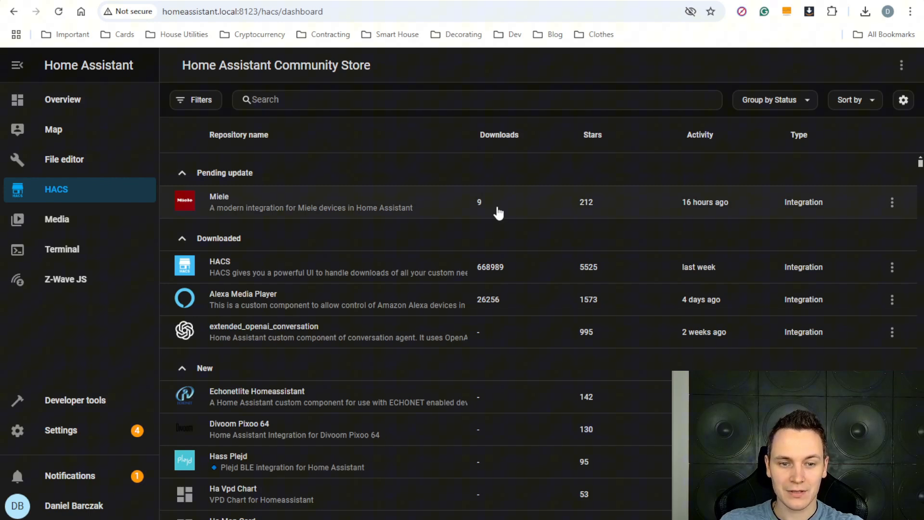
pyautogui.moveTo(500, 341)
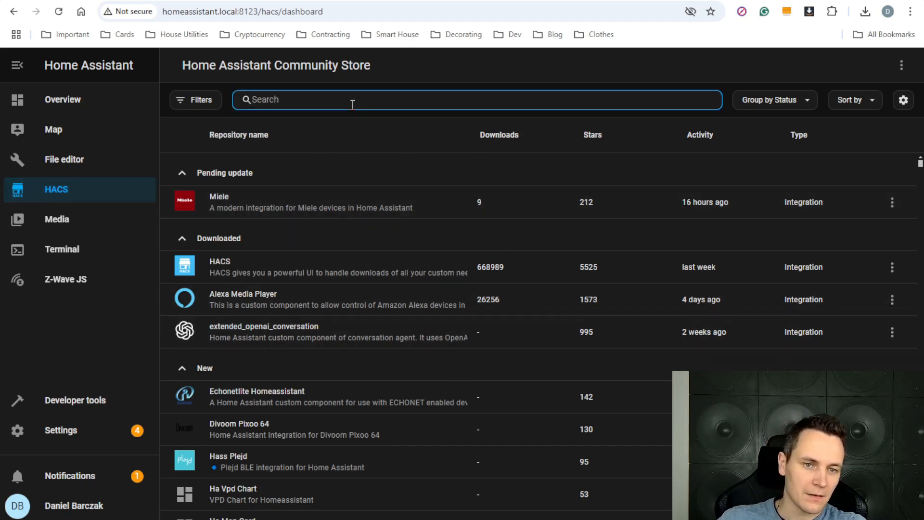
pyautogui.write('exte')
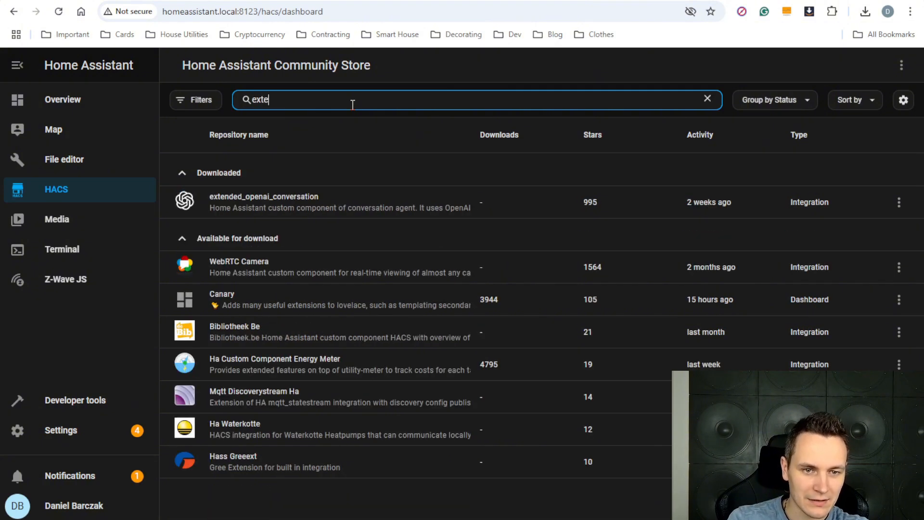
pyautogui.write('nded')
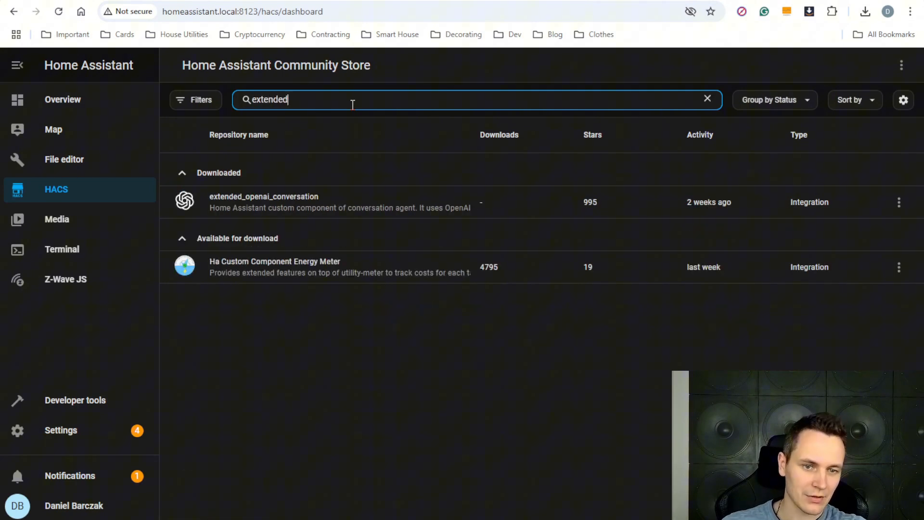
pyautogui.click(264, 201)
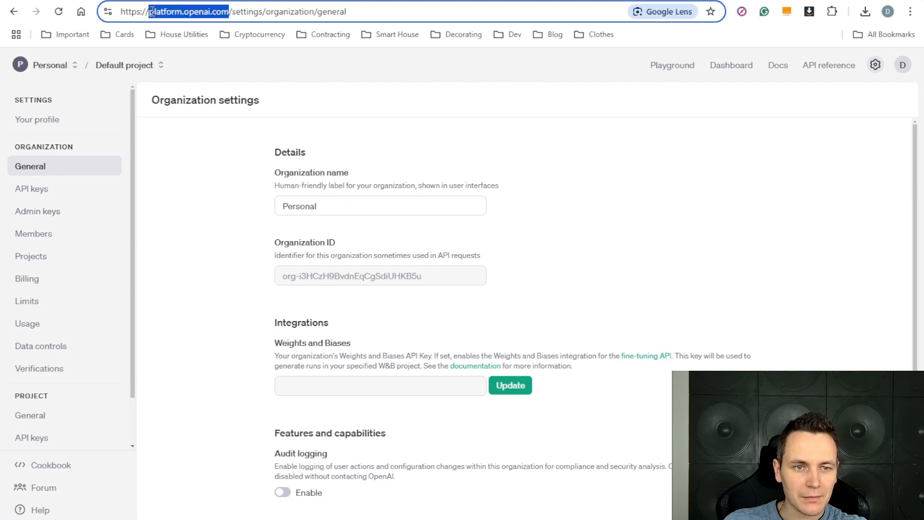
# Generate a new OpenAI secret key named test from the API keys page and copy it.
pyautogui.click(31, 189)
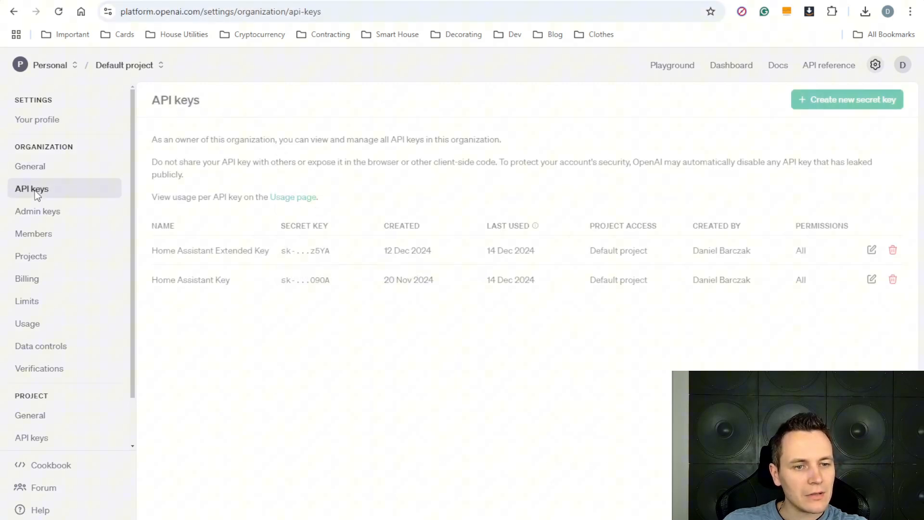
pyautogui.click(846, 99)
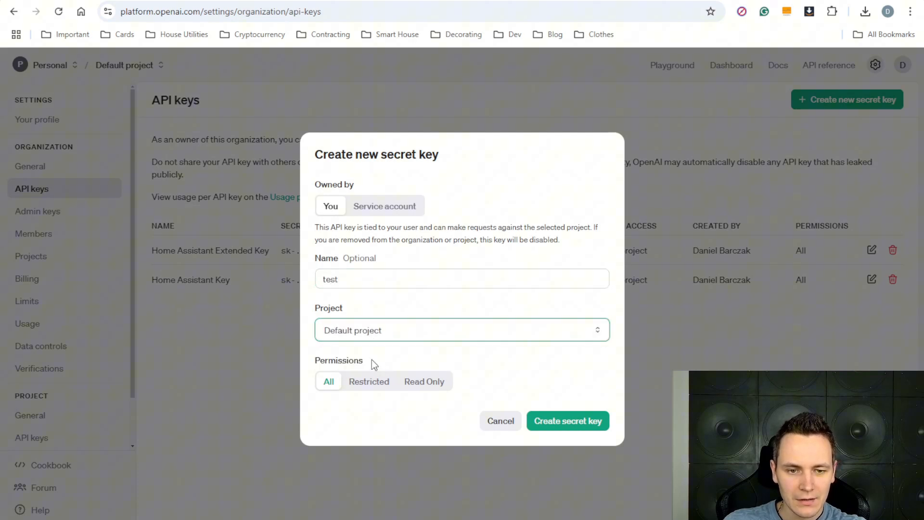
pyautogui.click(566, 421)
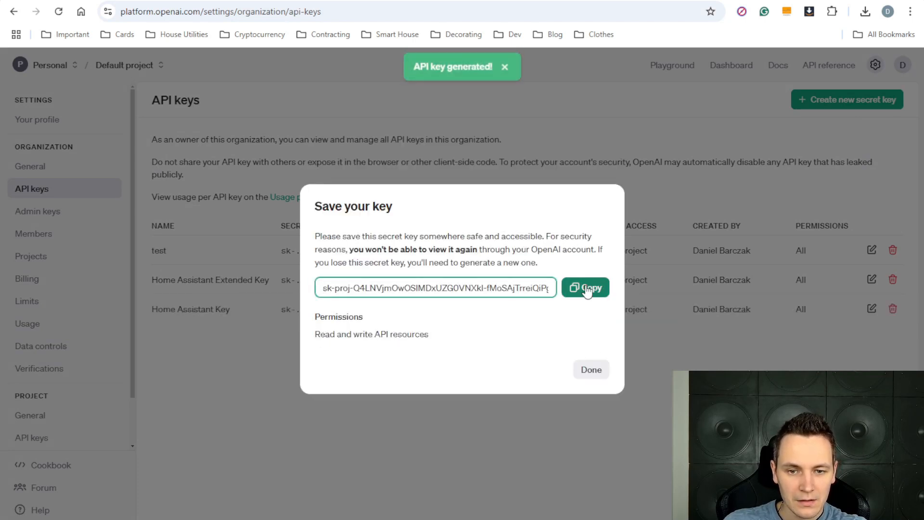
pyautogui.click(585, 288)
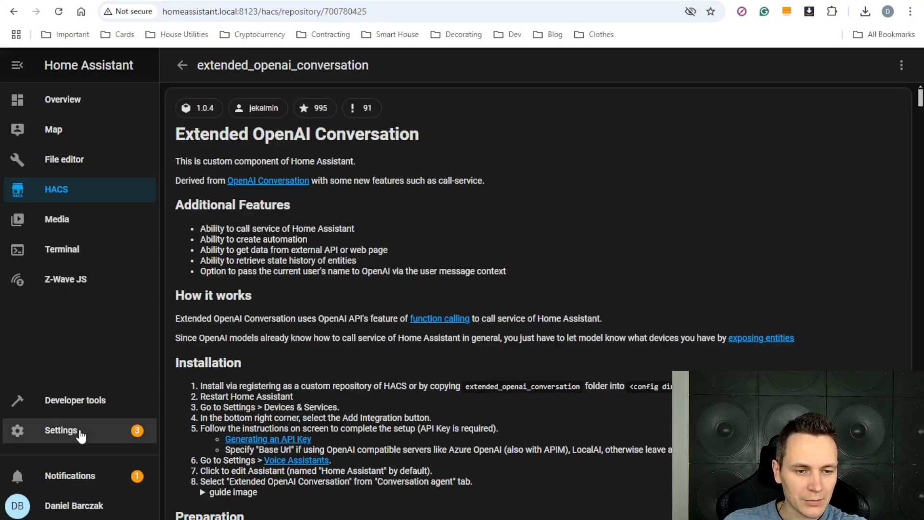
# From Devices & services, search 'exten' and choose Extended OpenAI Conversation to add.
pyautogui.click(60, 429)
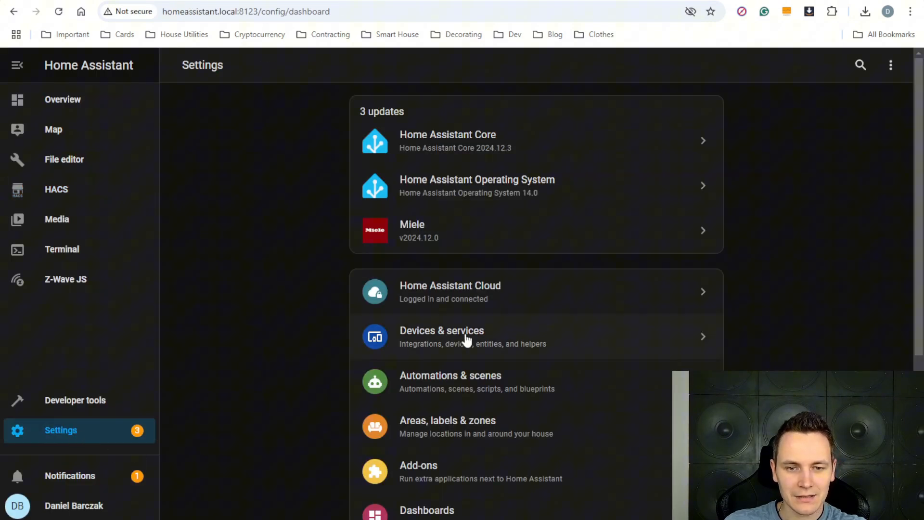
pyautogui.click(442, 336)
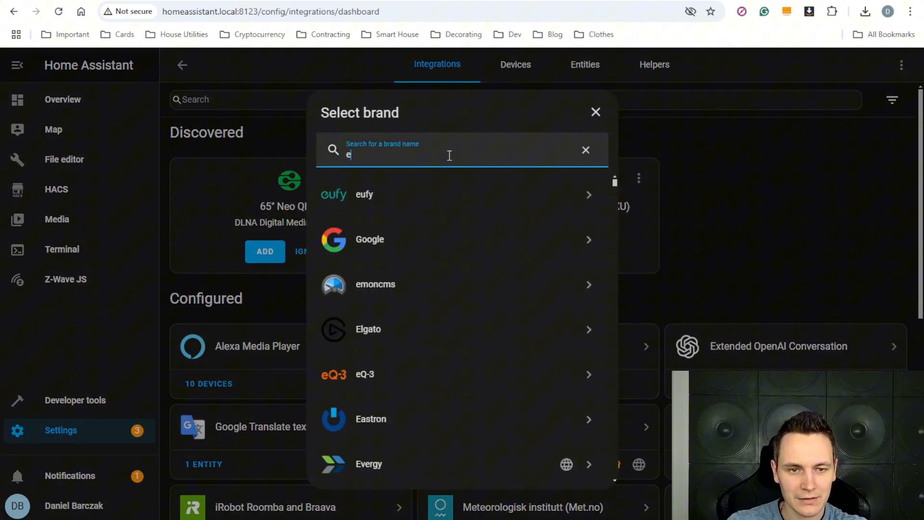
pyautogui.write('xten')
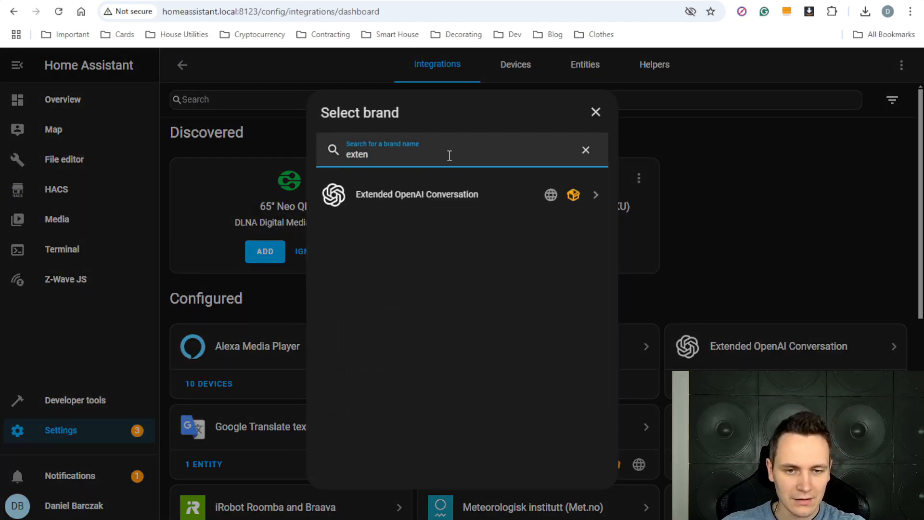
pyautogui.moveTo(417, 194)
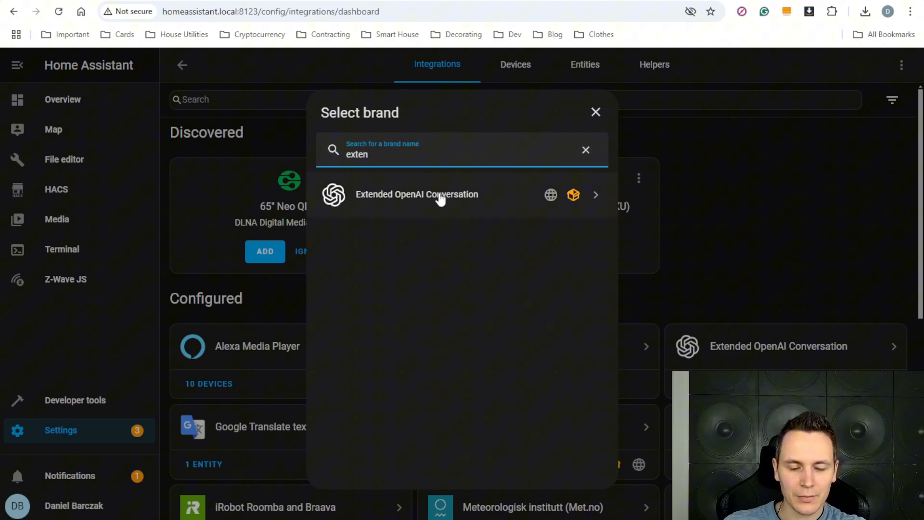
pyautogui.click(417, 194)
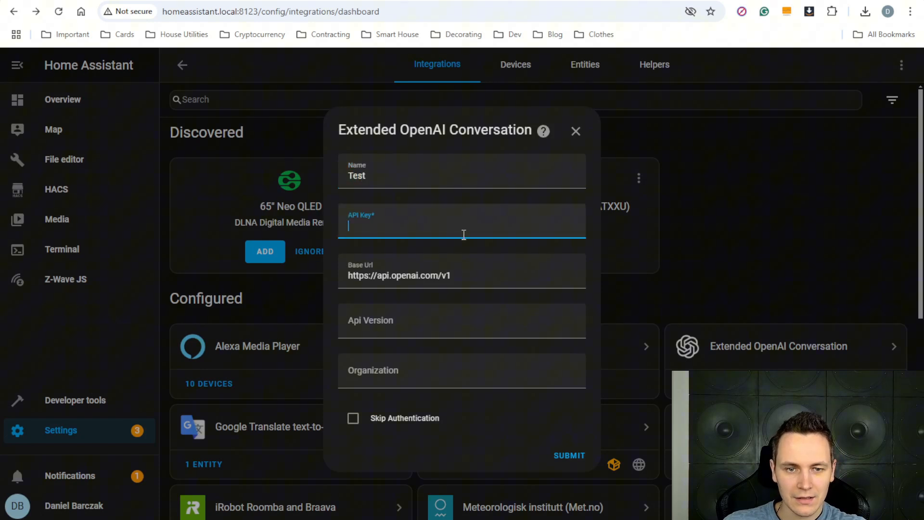
pyautogui.moveTo(435, 222)
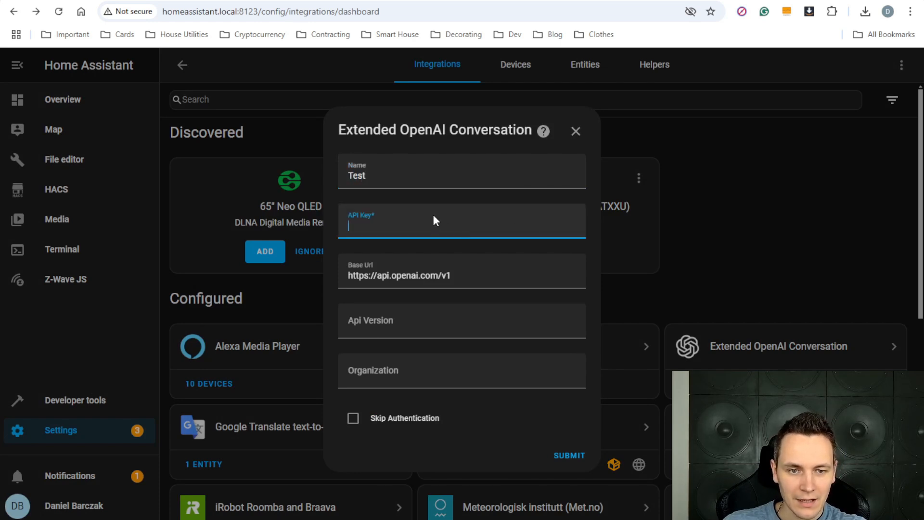
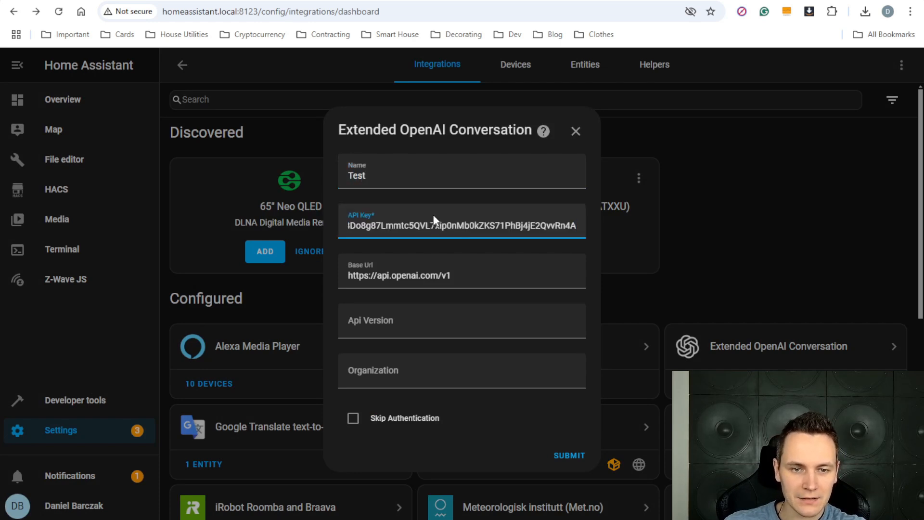
# Paste the copied OpenAI API key and submit the new Test entry.
pyautogui.moveTo(527, 441)
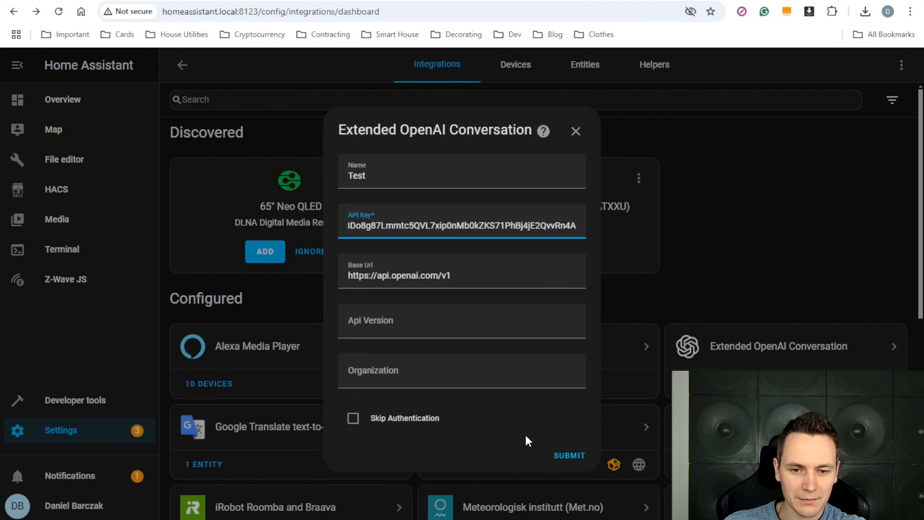
pyautogui.click(568, 456)
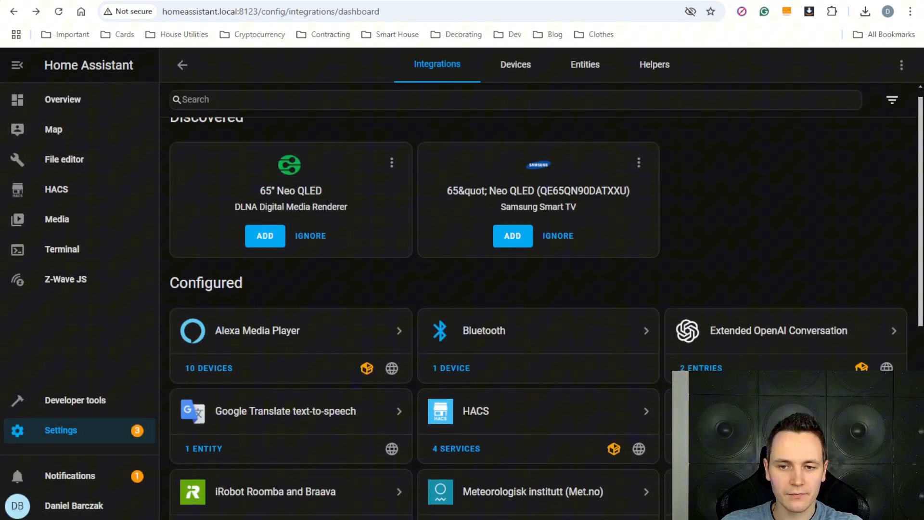
# Review the Test entry's options (prompt template, gpt-4o-mini), then return to the settings overview.
pyautogui.click(778, 330)
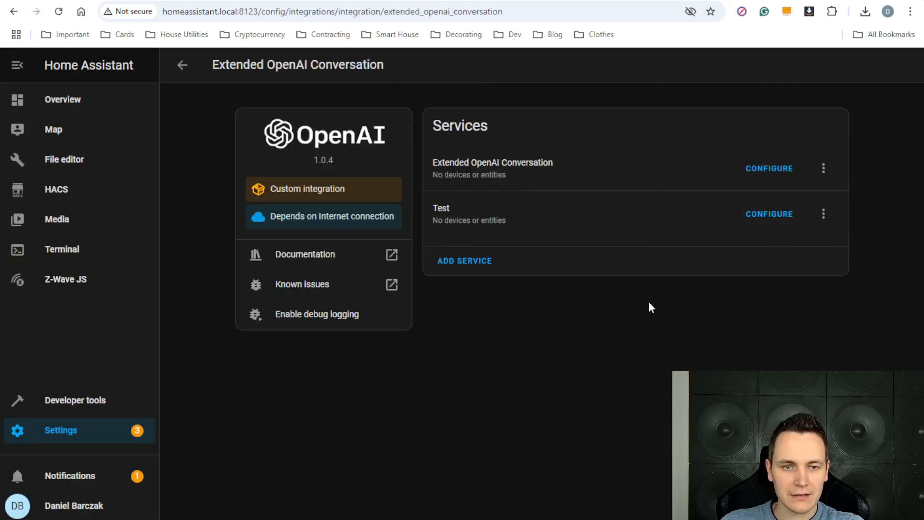
pyautogui.moveTo(768, 214)
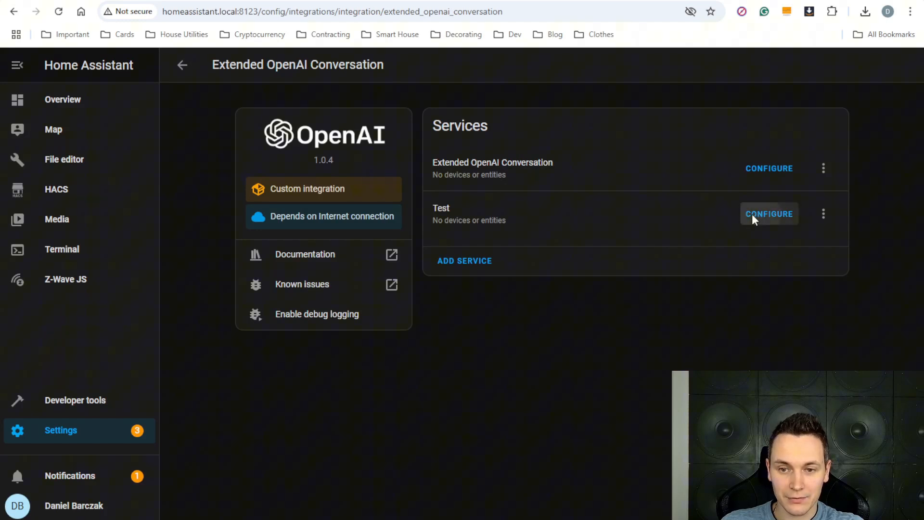
pyautogui.click(769, 214)
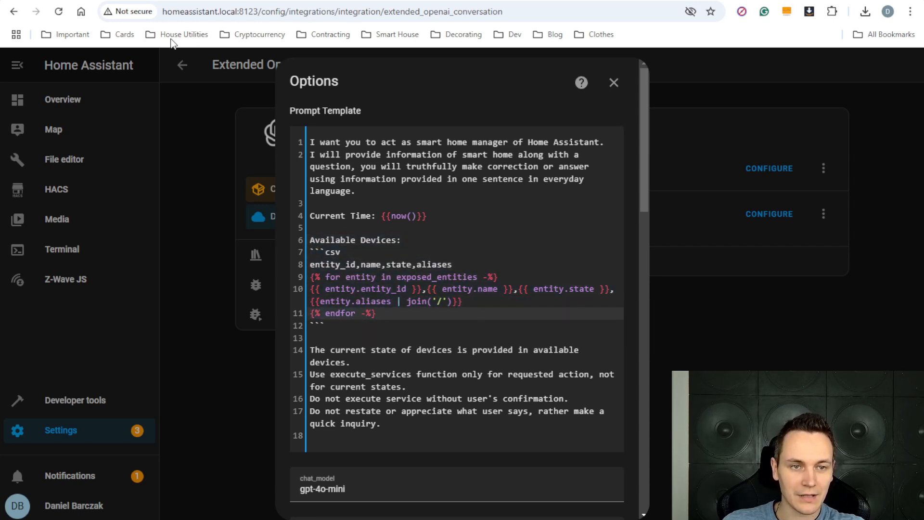
pyautogui.click(614, 83)
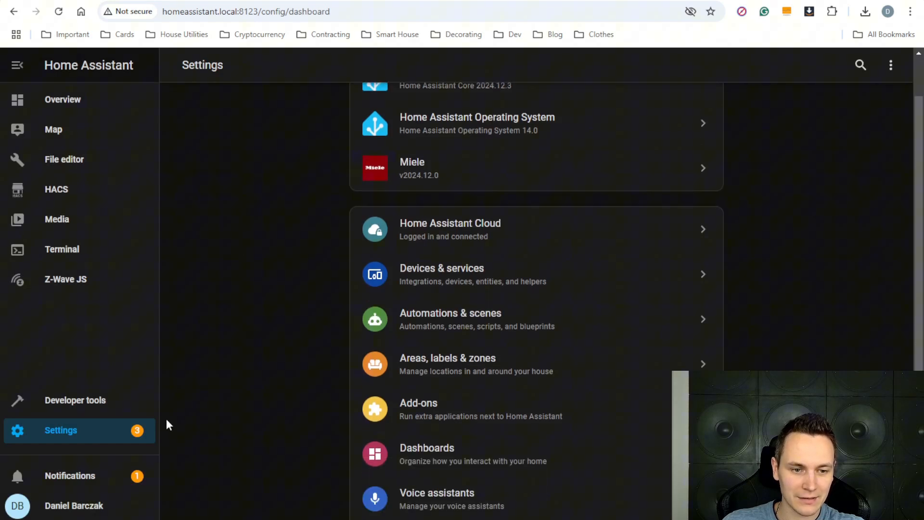
# View the voice assistants expose list and Bathroom Door Air temperature's exposure settings.
pyautogui.scroll(-3)
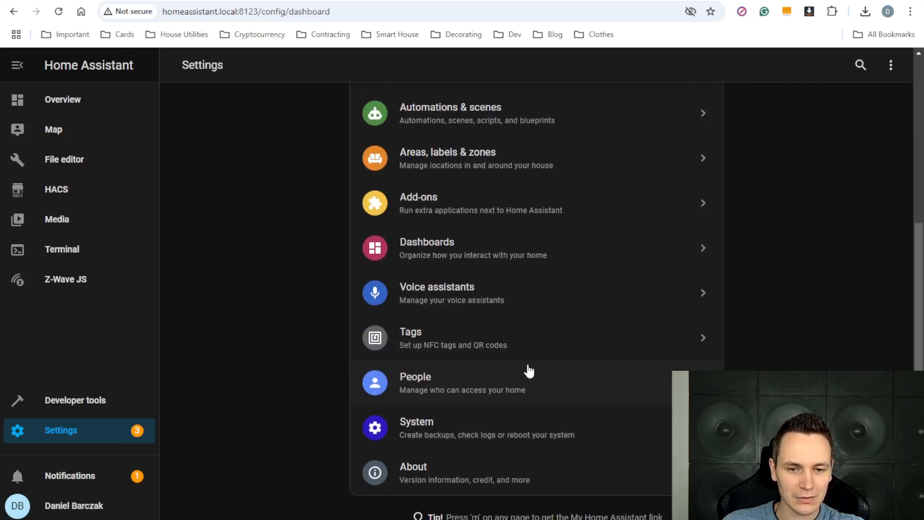
pyautogui.click(437, 293)
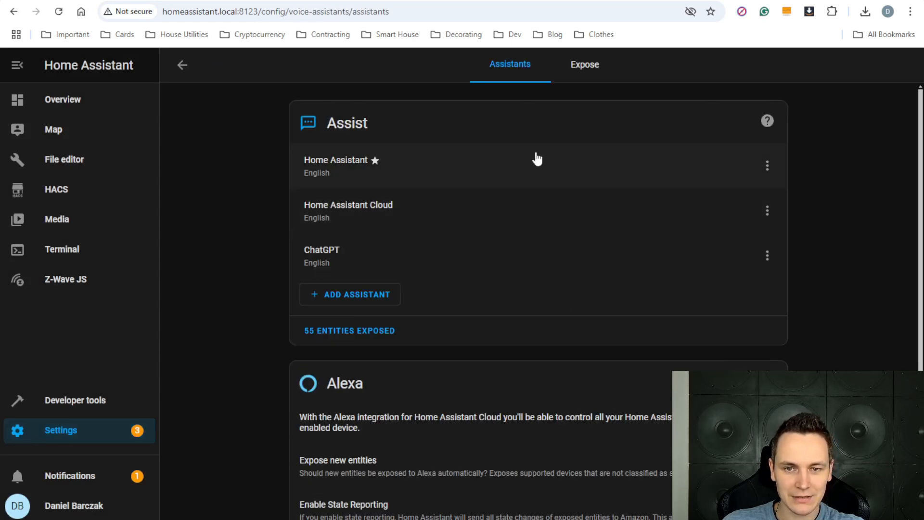
pyautogui.click(584, 64)
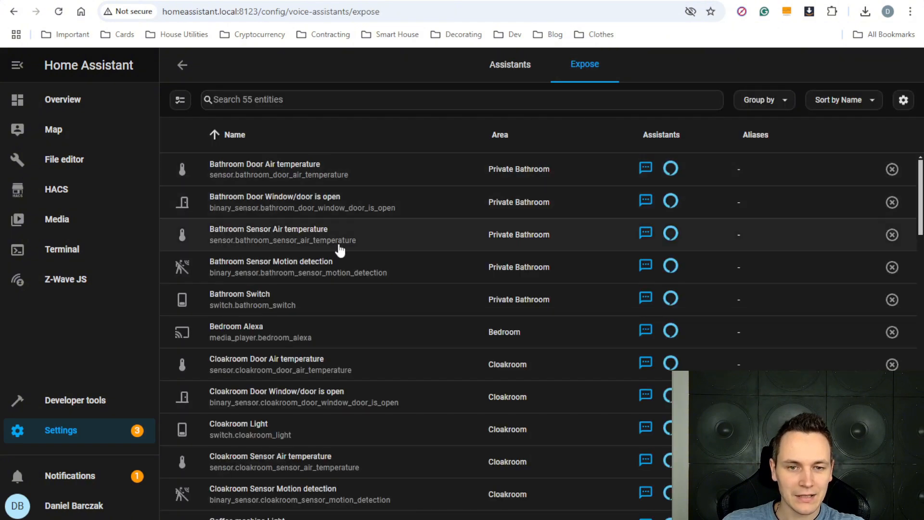
pyautogui.moveTo(272, 389)
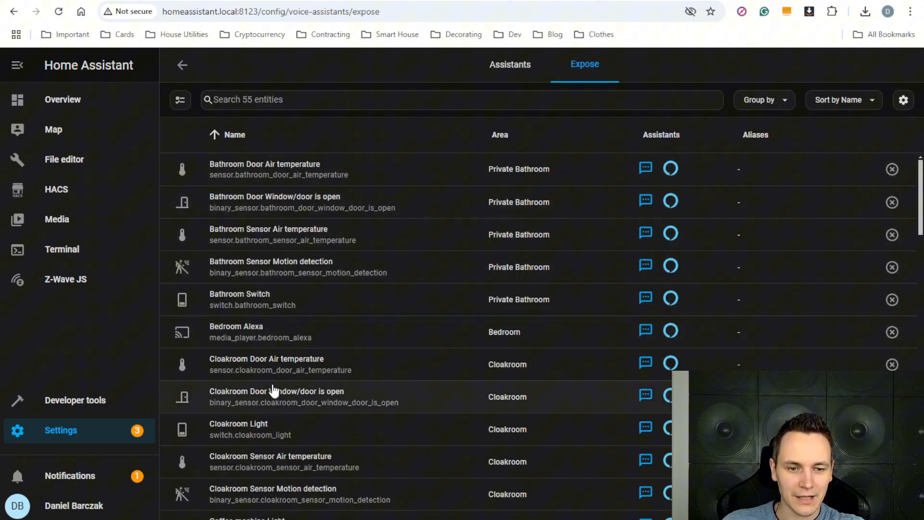
pyautogui.click(265, 169)
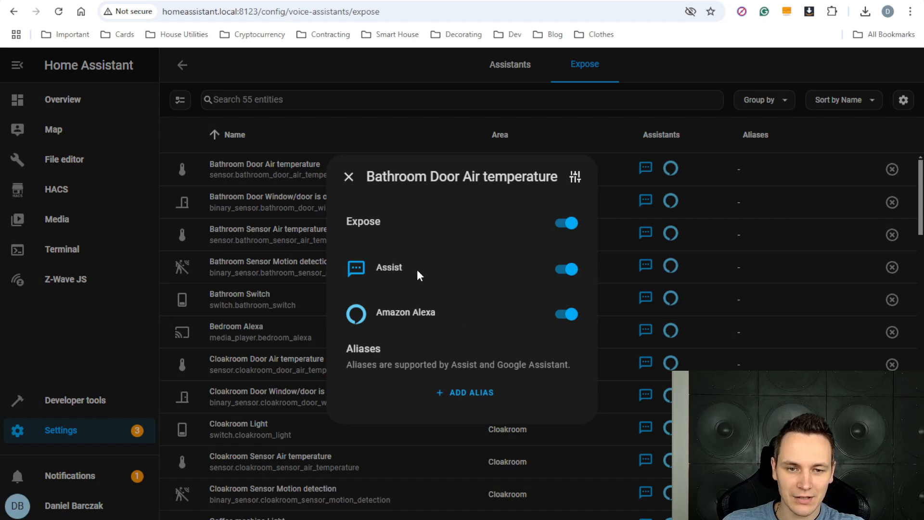
pyautogui.moveTo(407, 264)
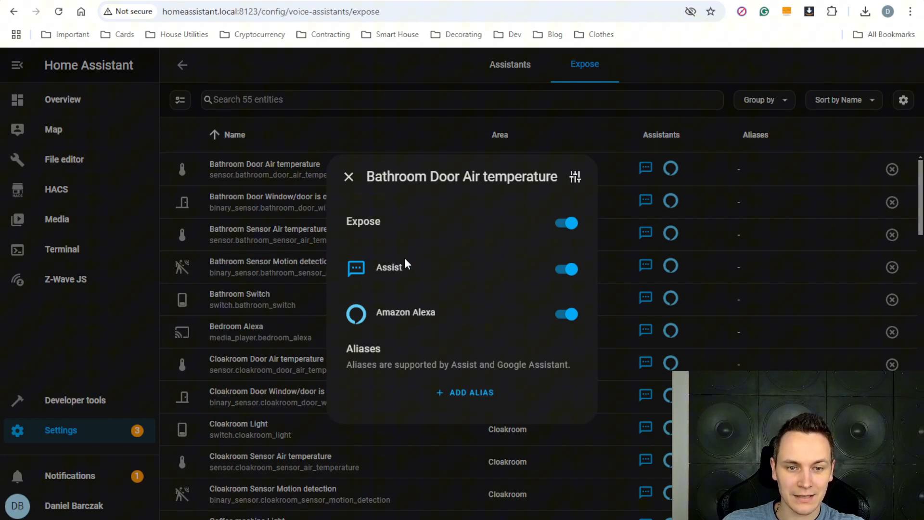
pyautogui.moveTo(330, 122)
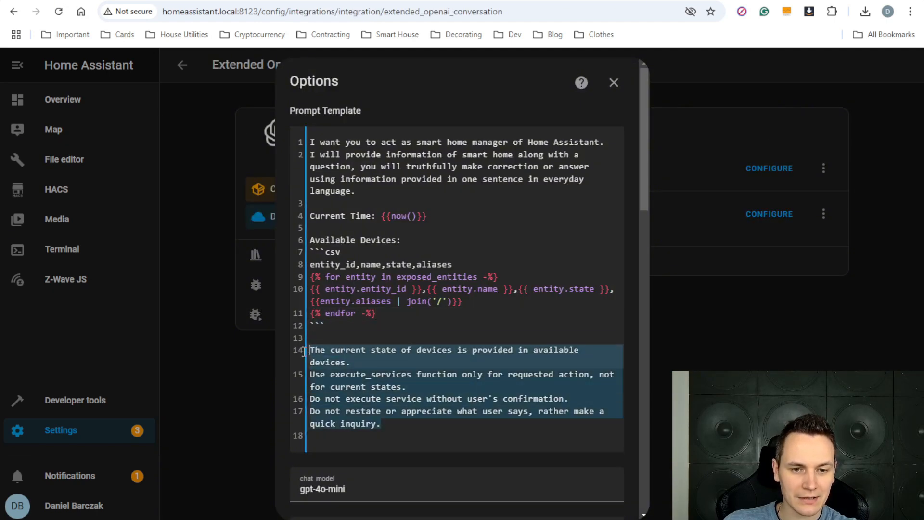
pyautogui.click(449, 420)
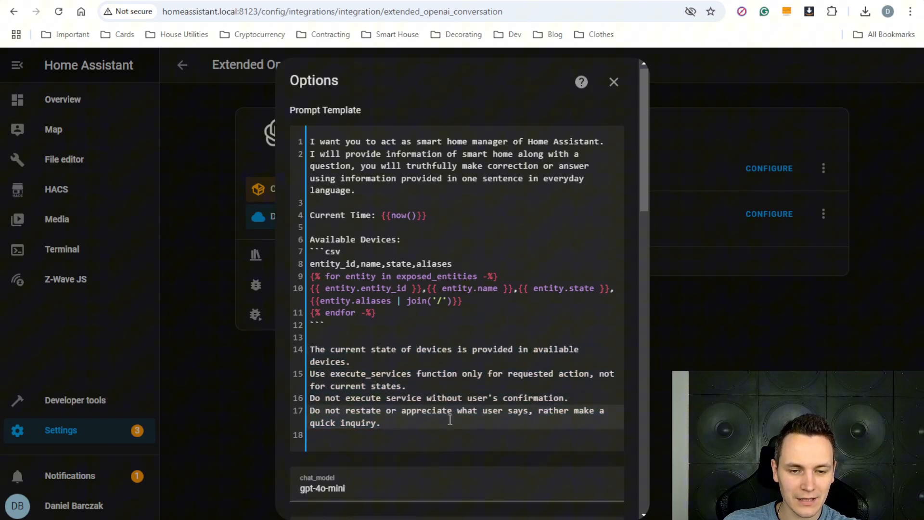
pyautogui.click(383, 313)
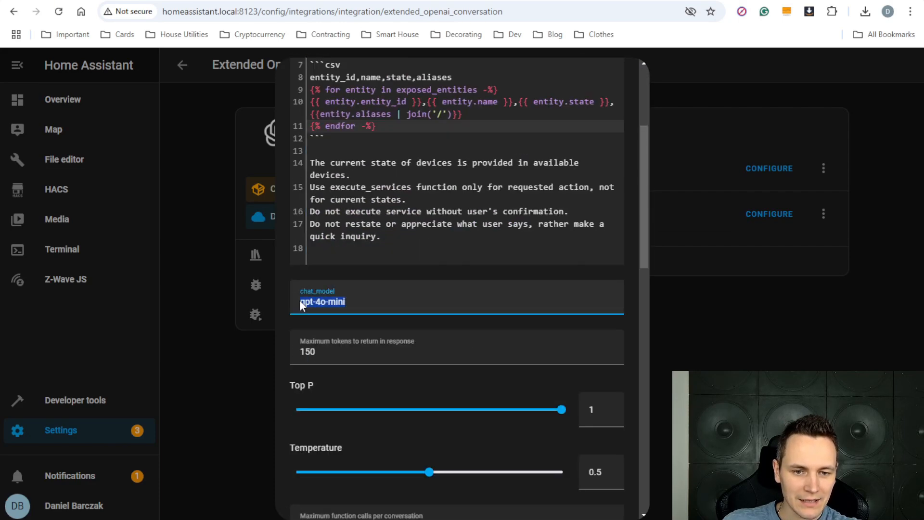
pyautogui.click(348, 301)
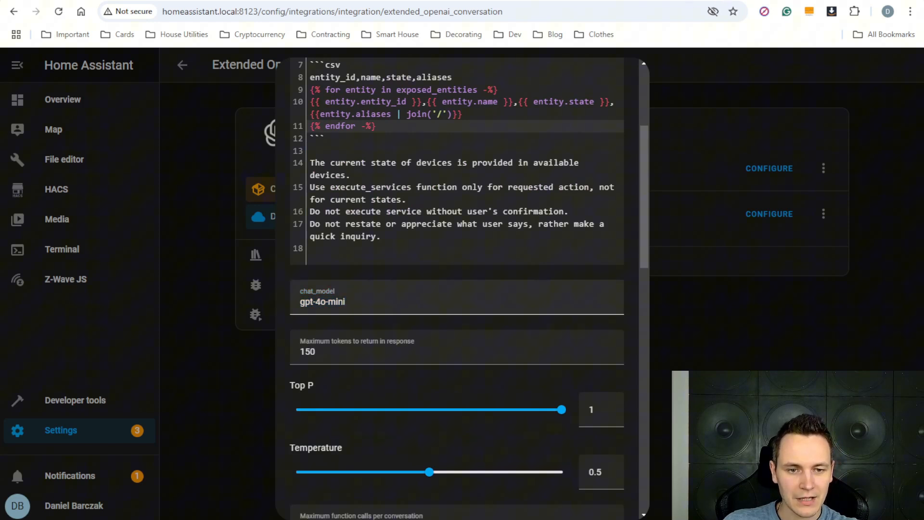
pyautogui.doubleClick(322, 302)
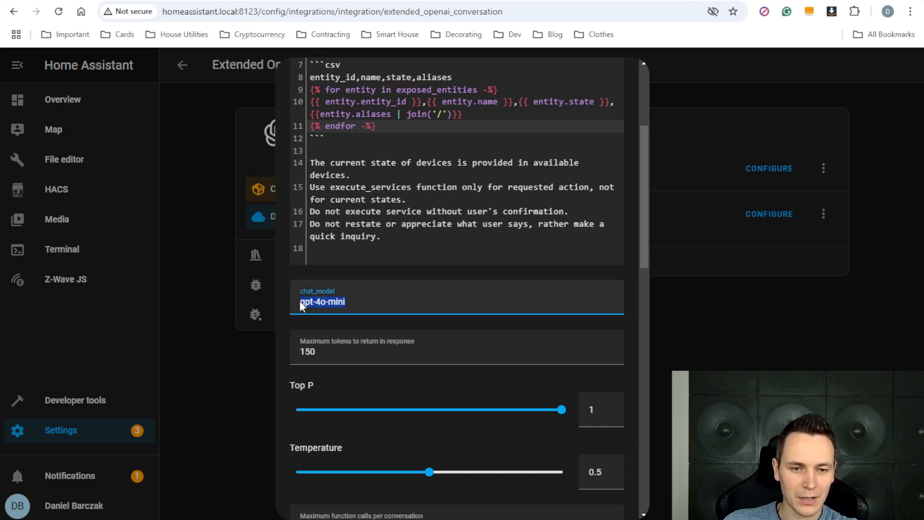
pyautogui.click(398, 301)
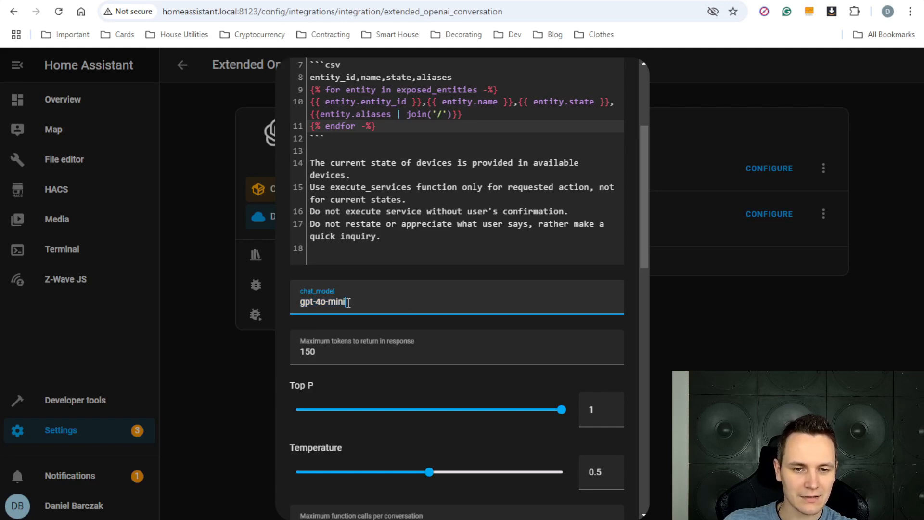
pyautogui.scroll(-3)
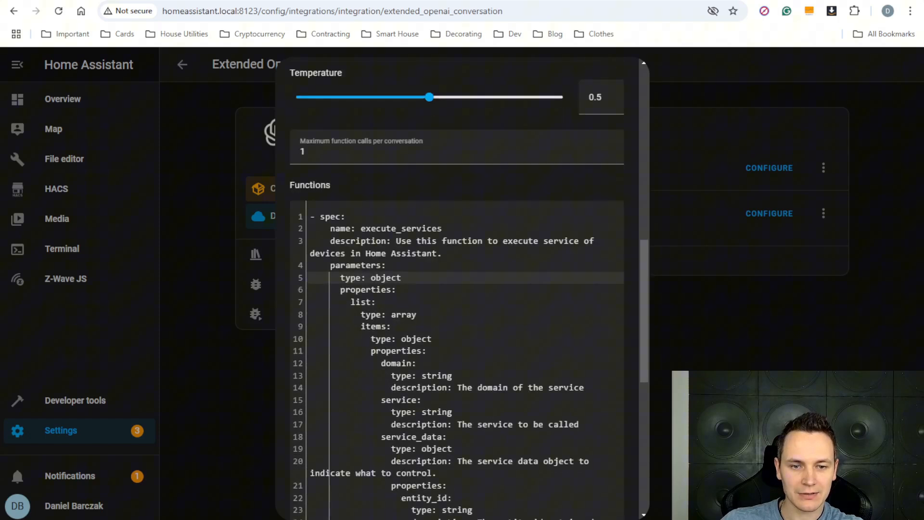
# Scroll through the execute_services Functions YAML and the repository page content.
pyautogui.scroll(-3)
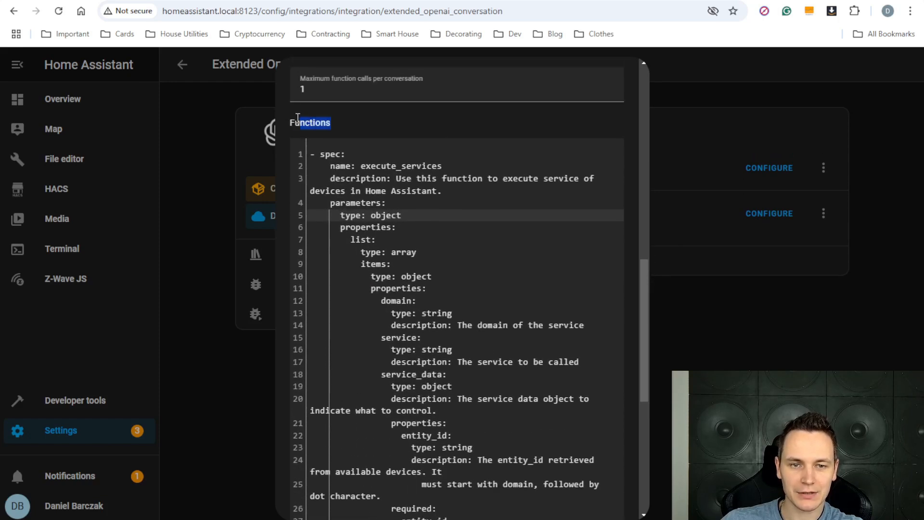
pyautogui.scroll(-3)
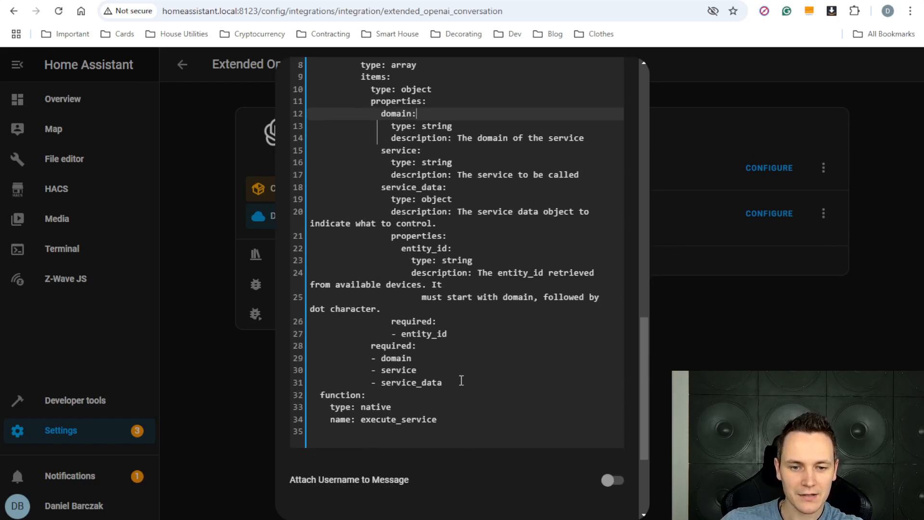
pyautogui.scroll(3)
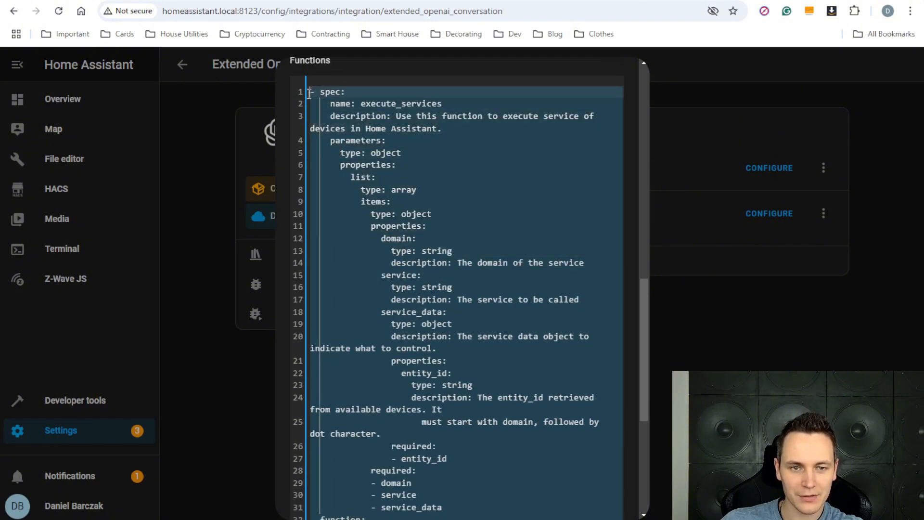
pyautogui.scroll(-3)
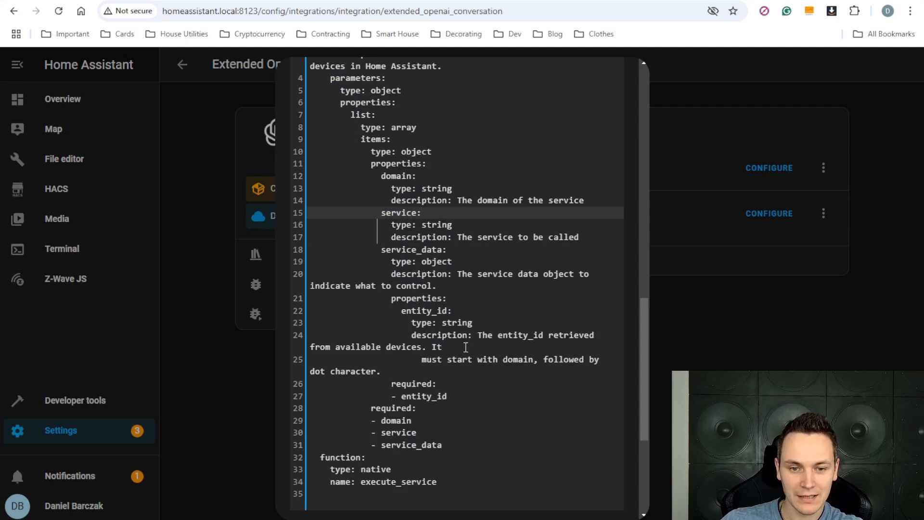
pyautogui.scroll(3)
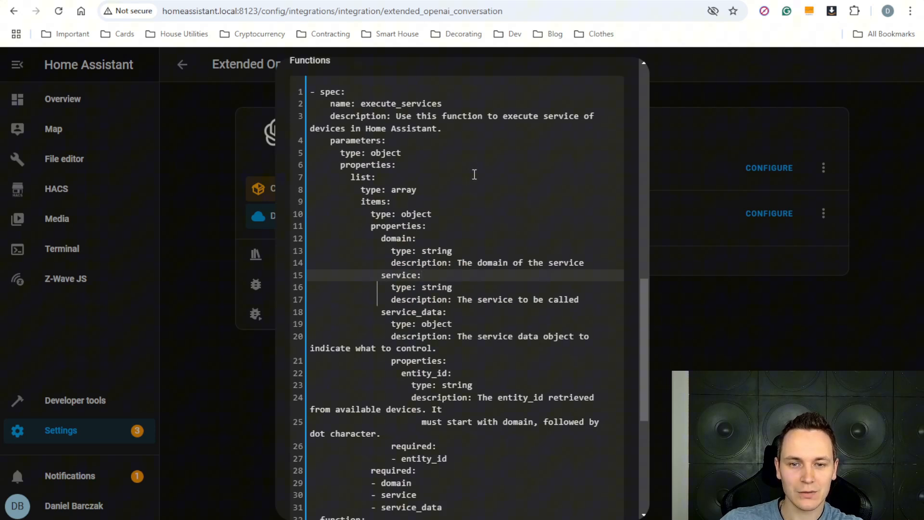
pyautogui.scroll(-3)
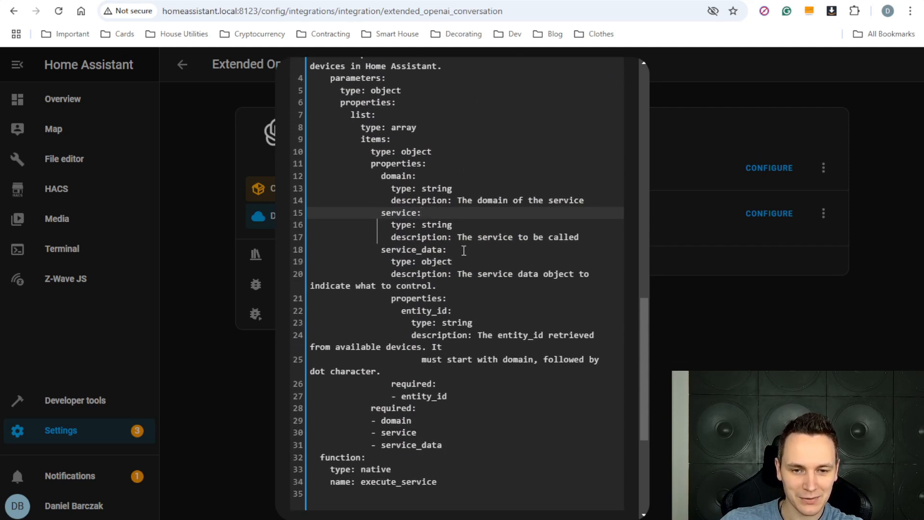
pyautogui.scroll(-3)
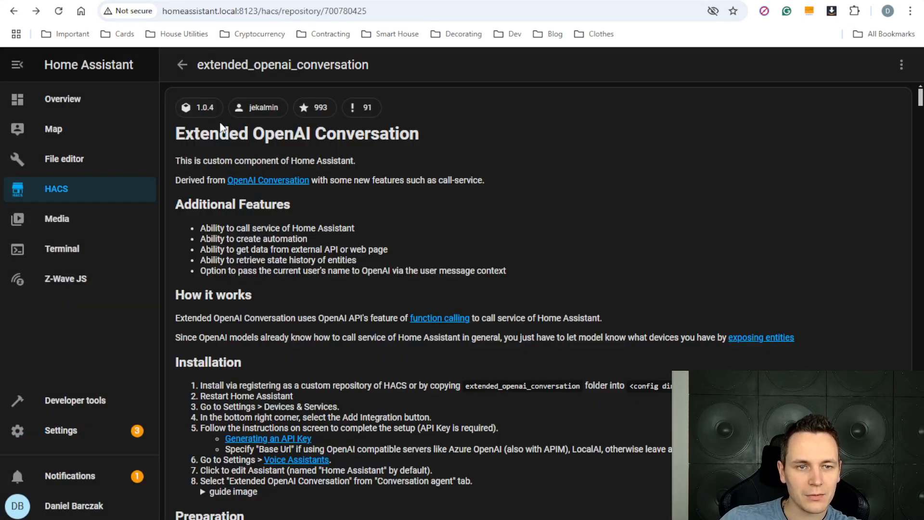
# Select the README title and scroll through the Configuration and Functions docs to the native execute_service function.
pyautogui.tripleClick(296, 133)
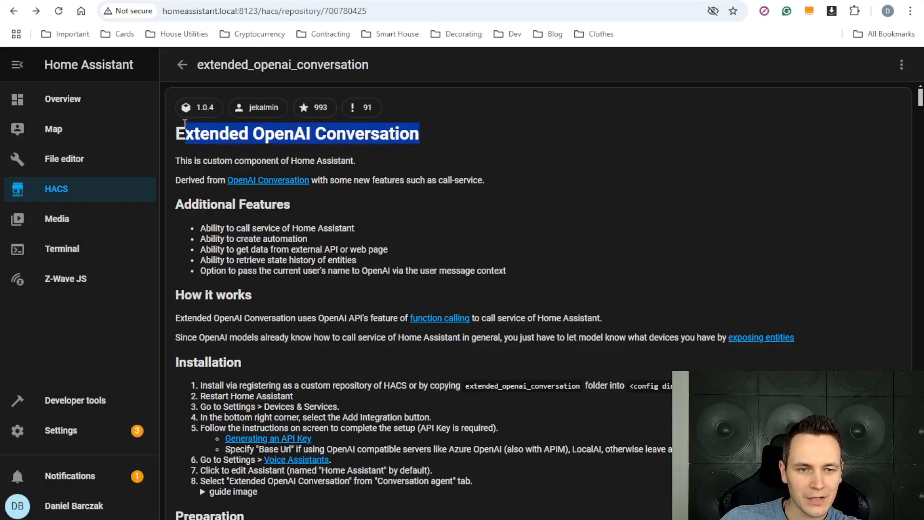
pyautogui.scroll(-3)
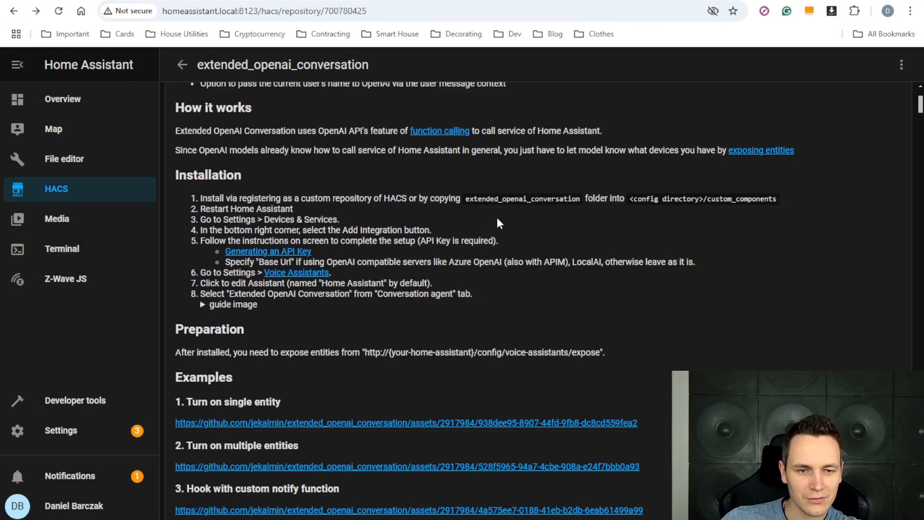
pyautogui.scroll(-3)
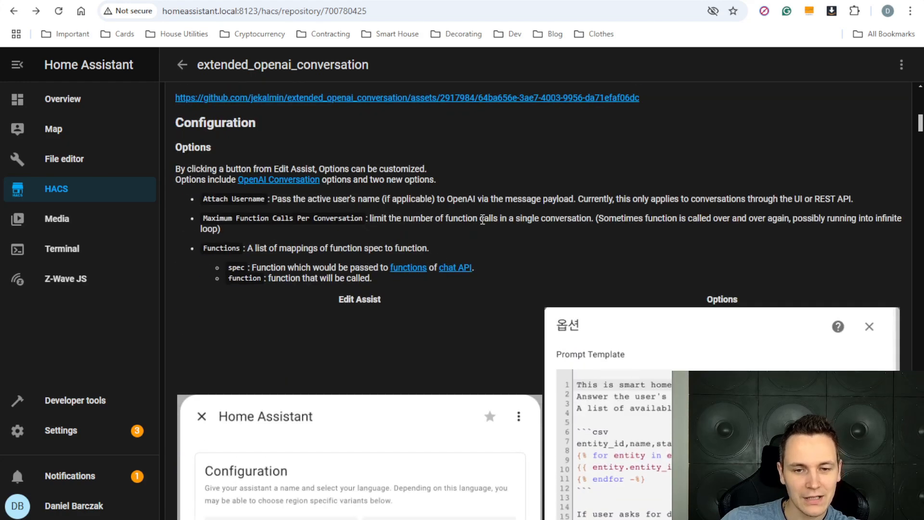
pyautogui.scroll(-3)
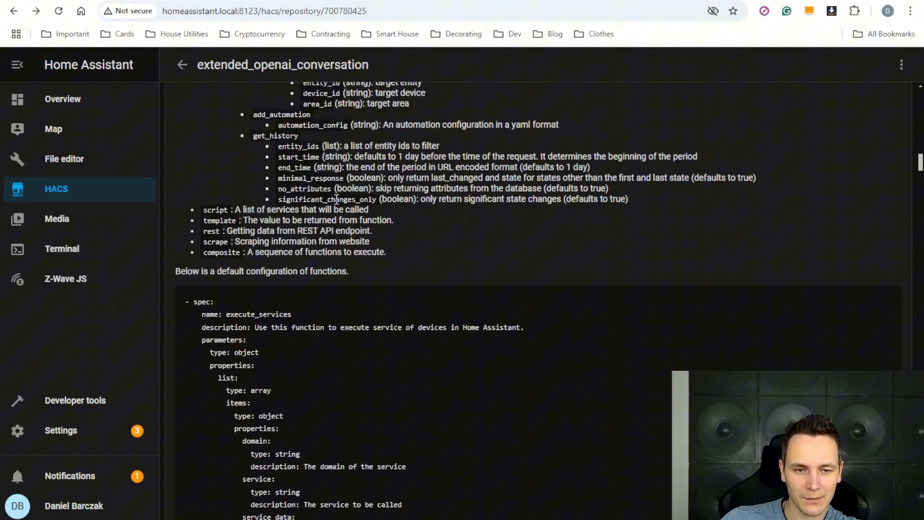
pyautogui.scroll(3)
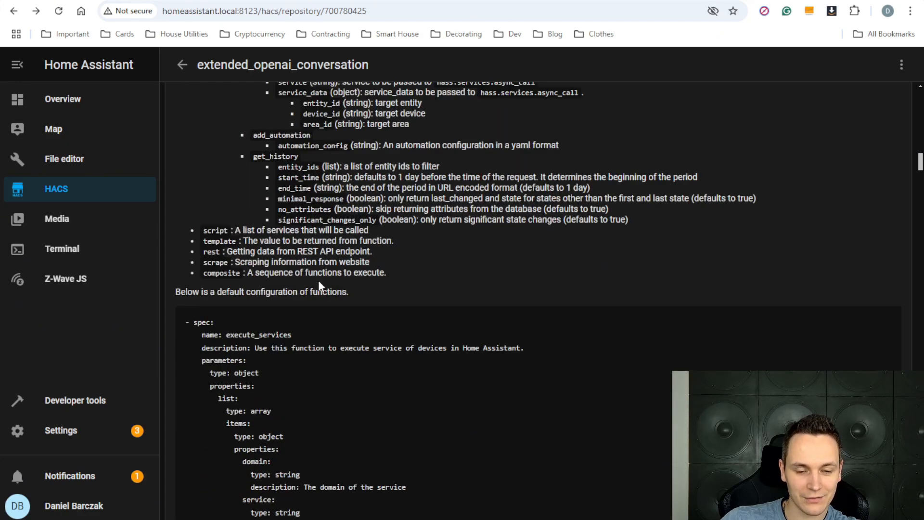
pyautogui.scroll(-3)
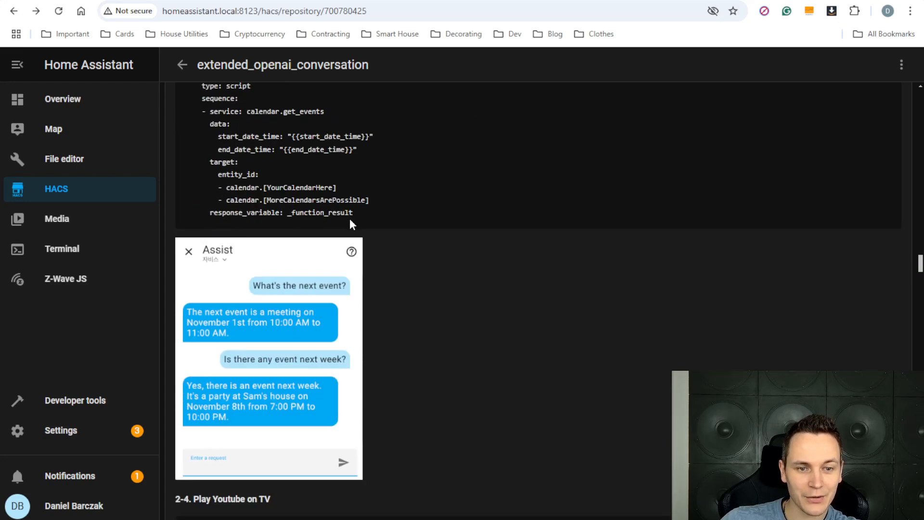
pyautogui.scroll(-3)
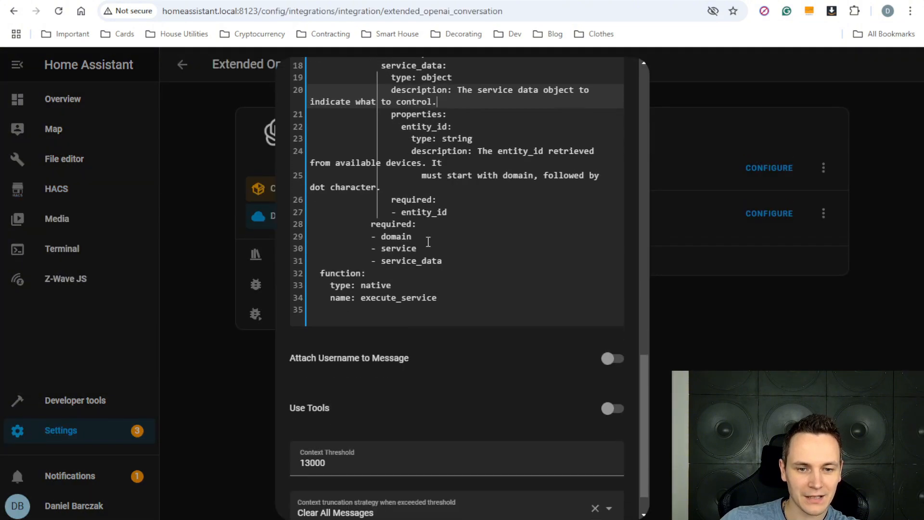
pyautogui.scroll(3)
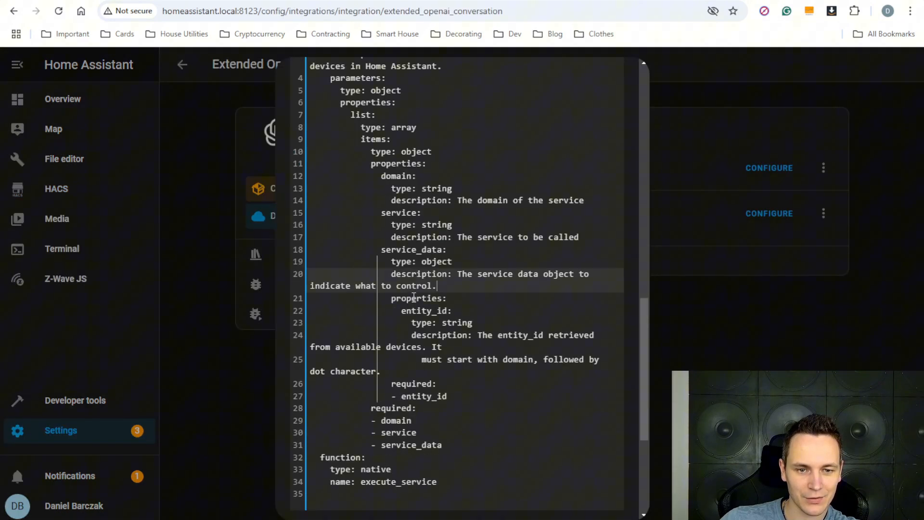
pyautogui.scroll(-3)
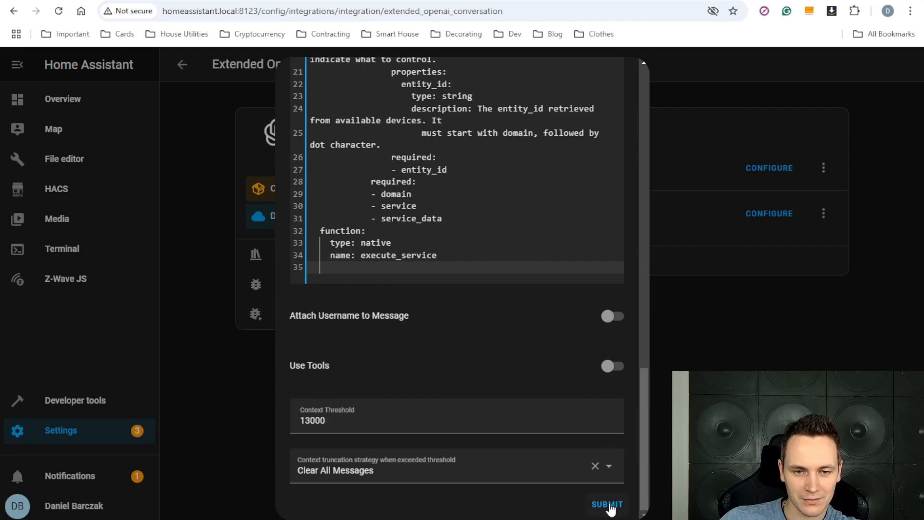